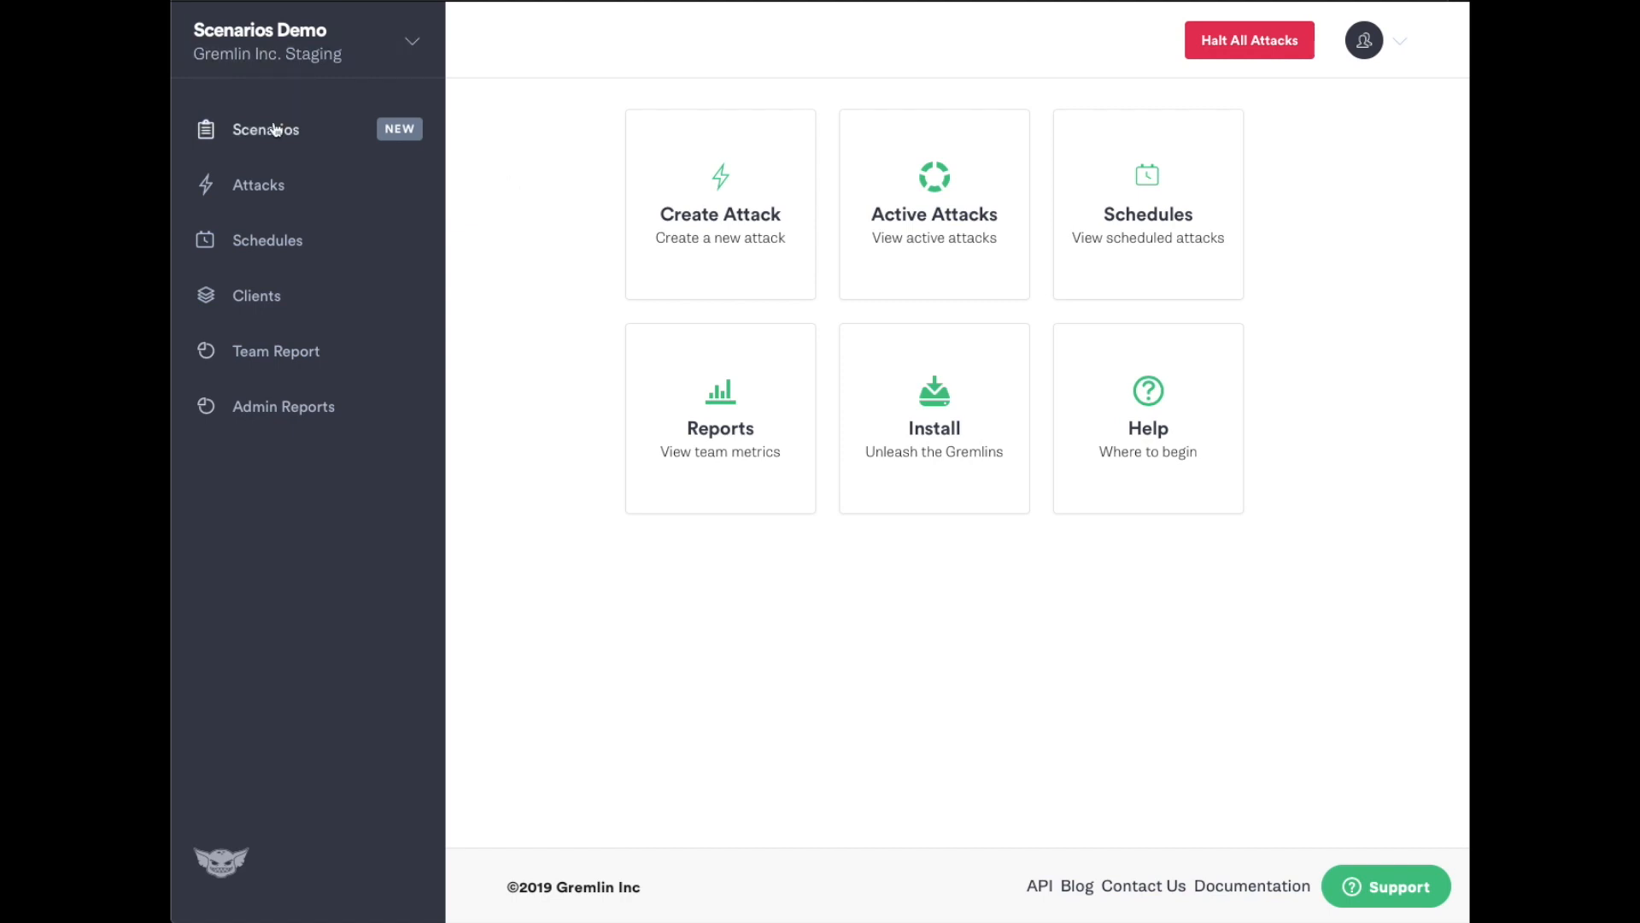
# Step: View the Unavailable Dependency recommended scenario and review its six Blackhole attack steps with delays
pyautogui.click(266, 128)
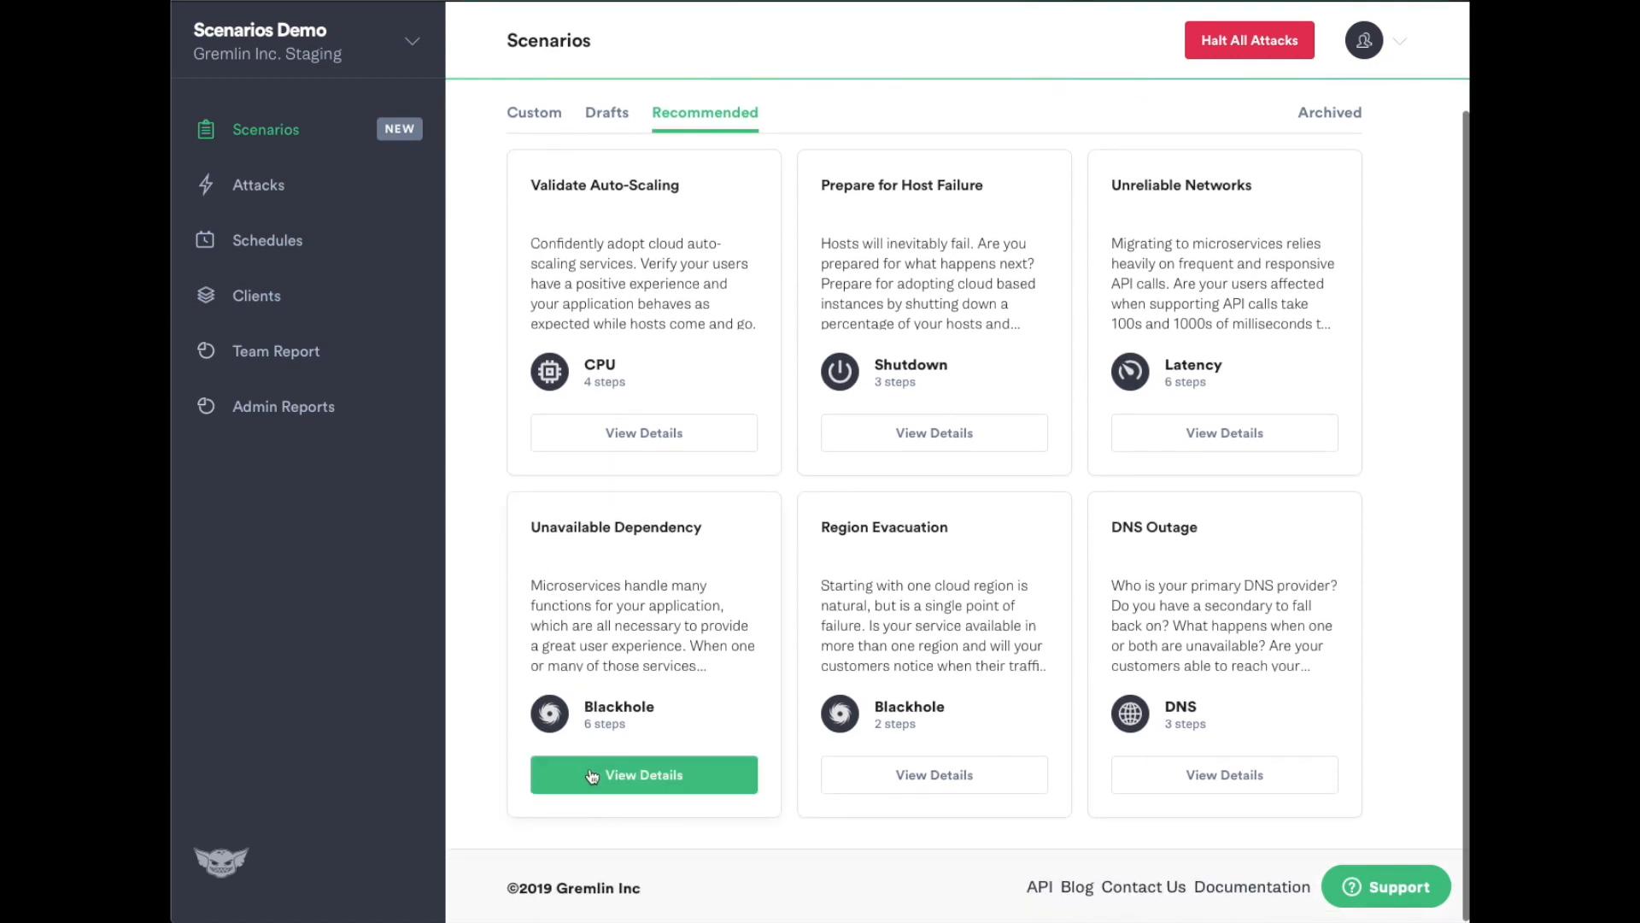
pyautogui.click(644, 774)
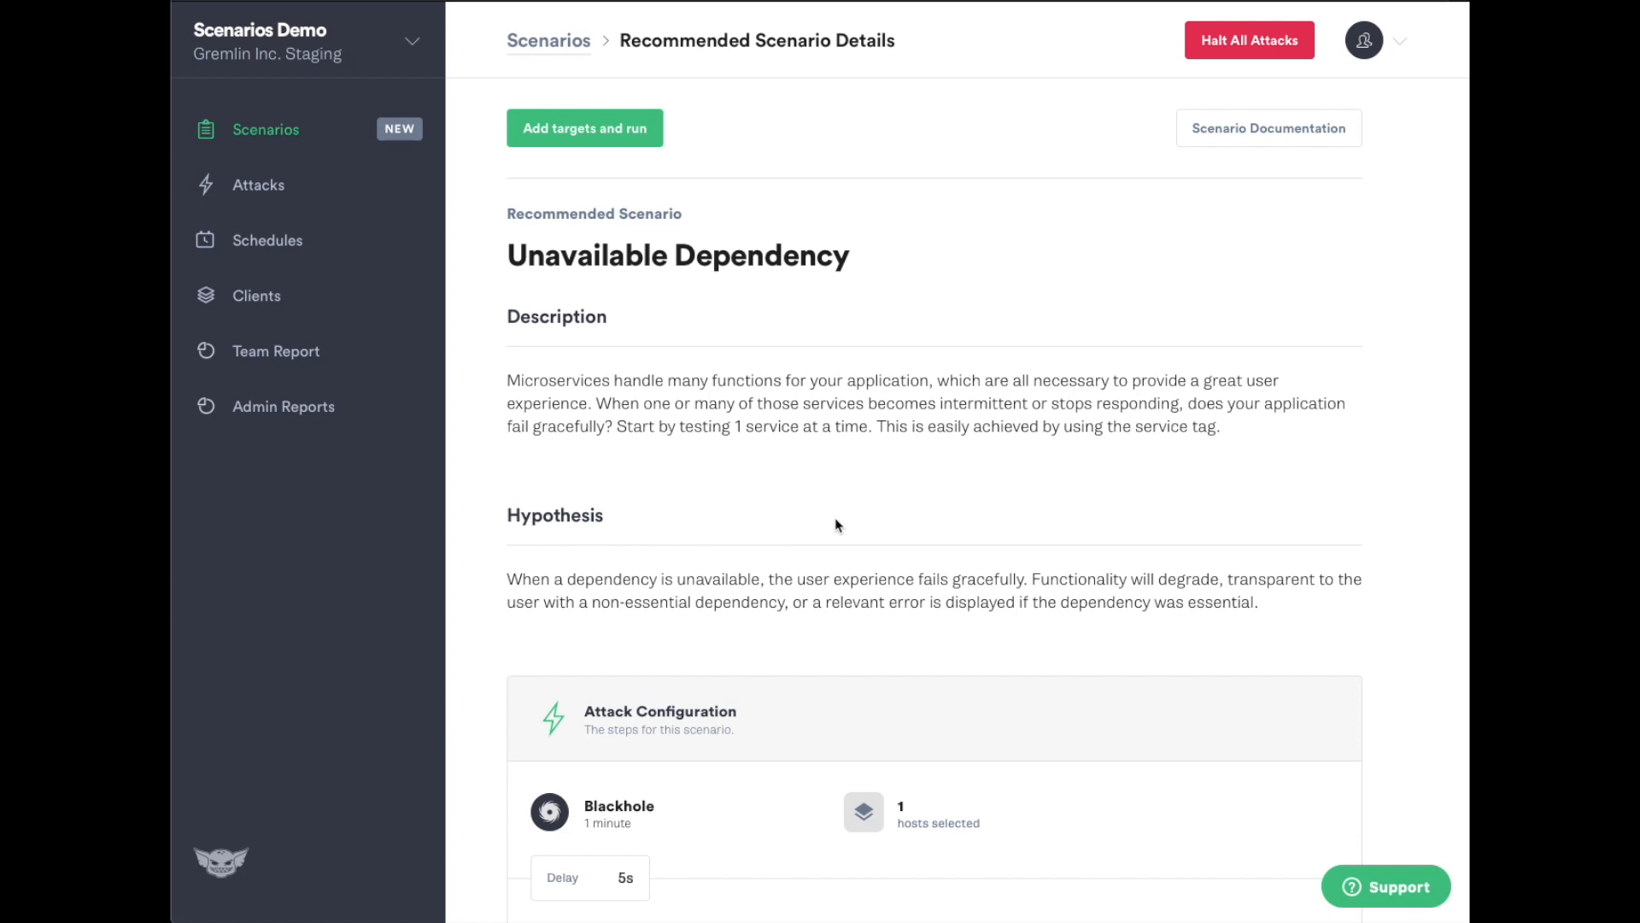
pyautogui.scroll(-3)
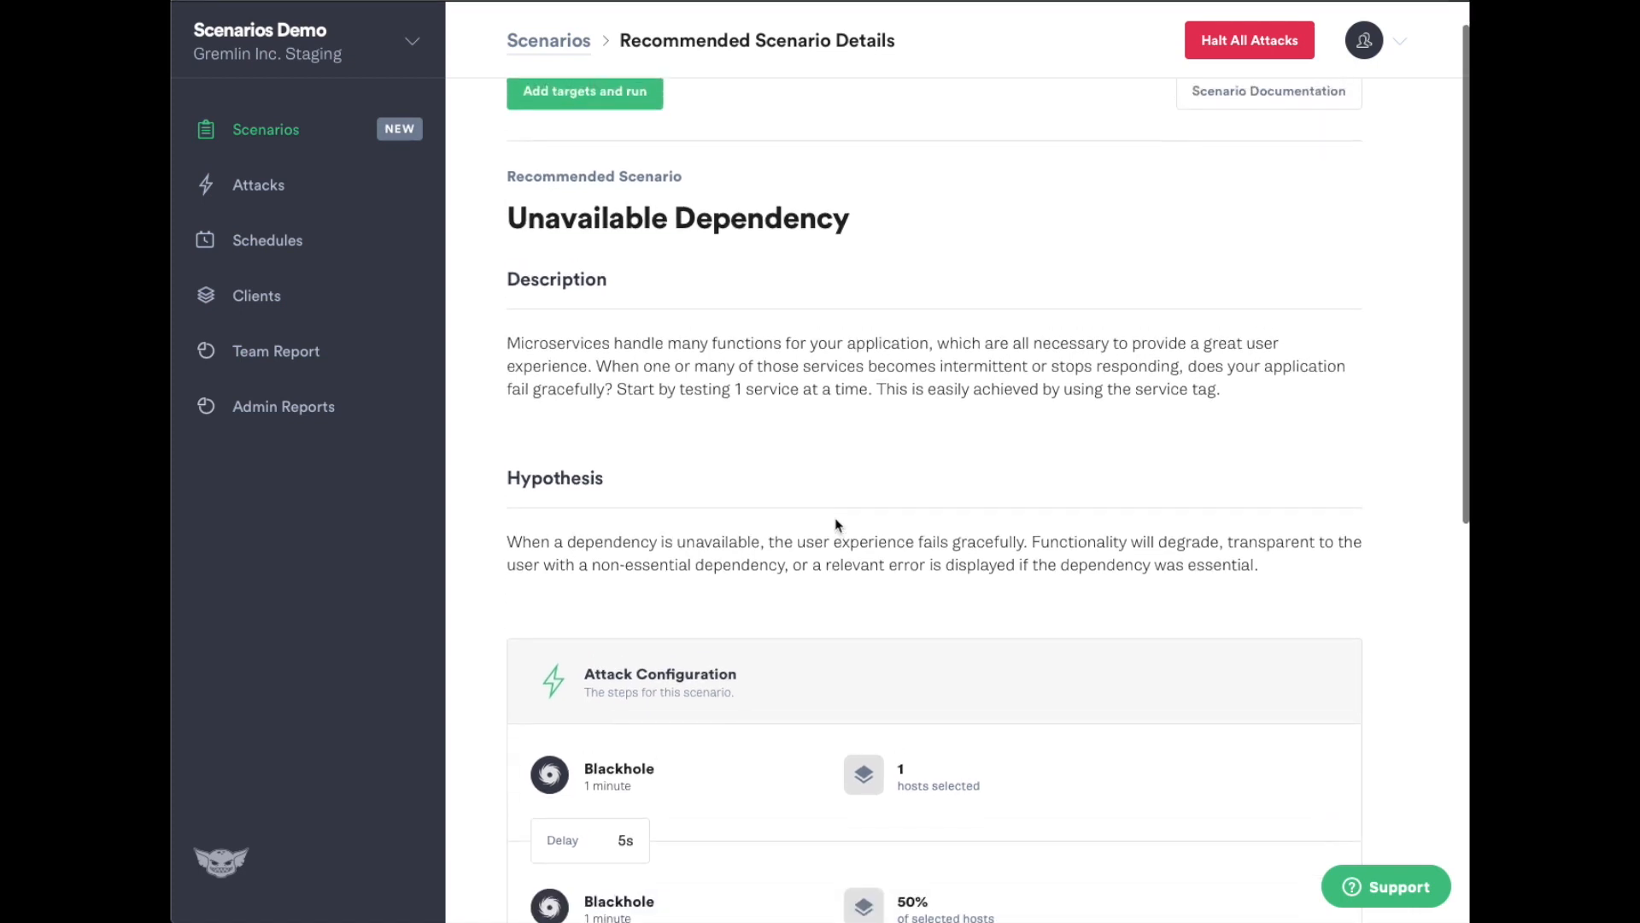
pyautogui.scroll(-3)
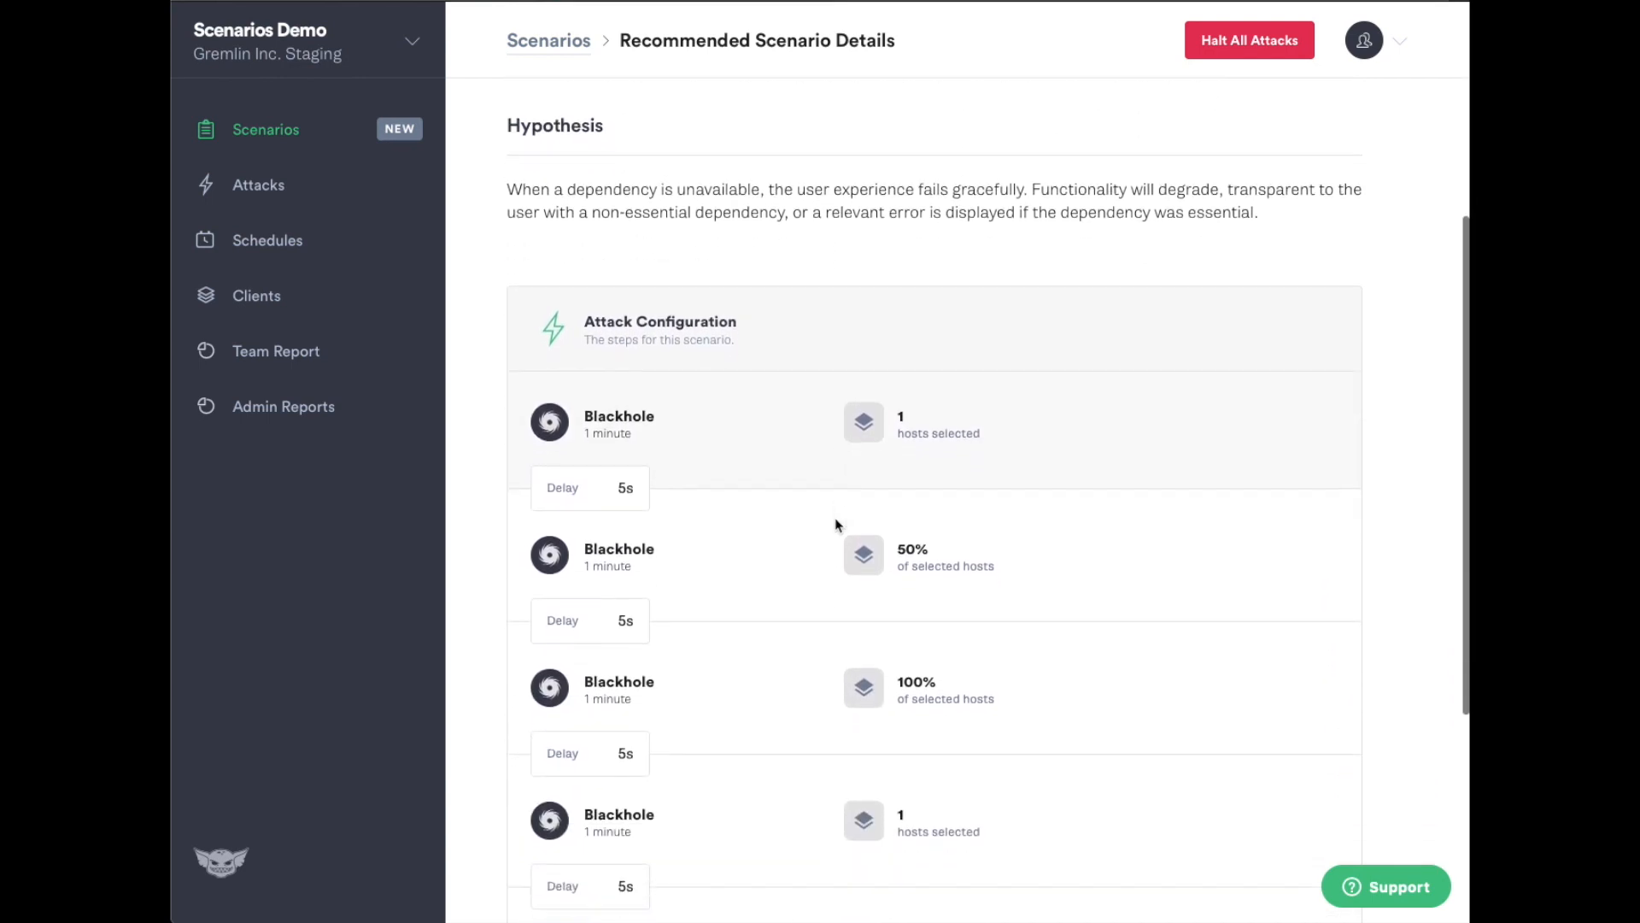
pyautogui.scroll(-3)
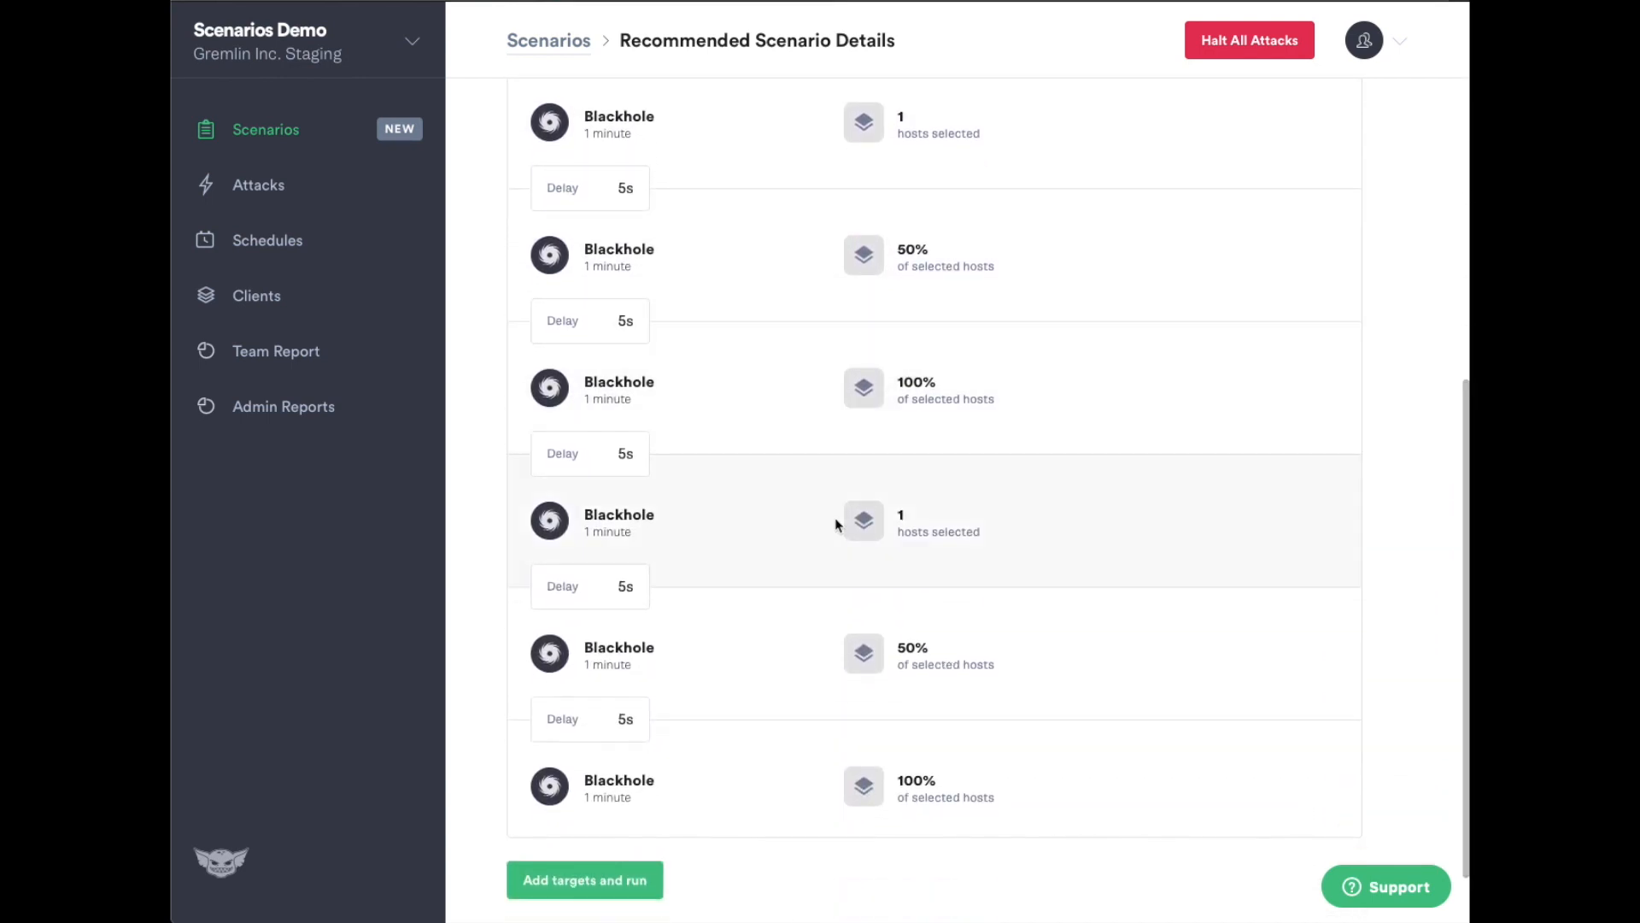
pyautogui.scroll(-3)
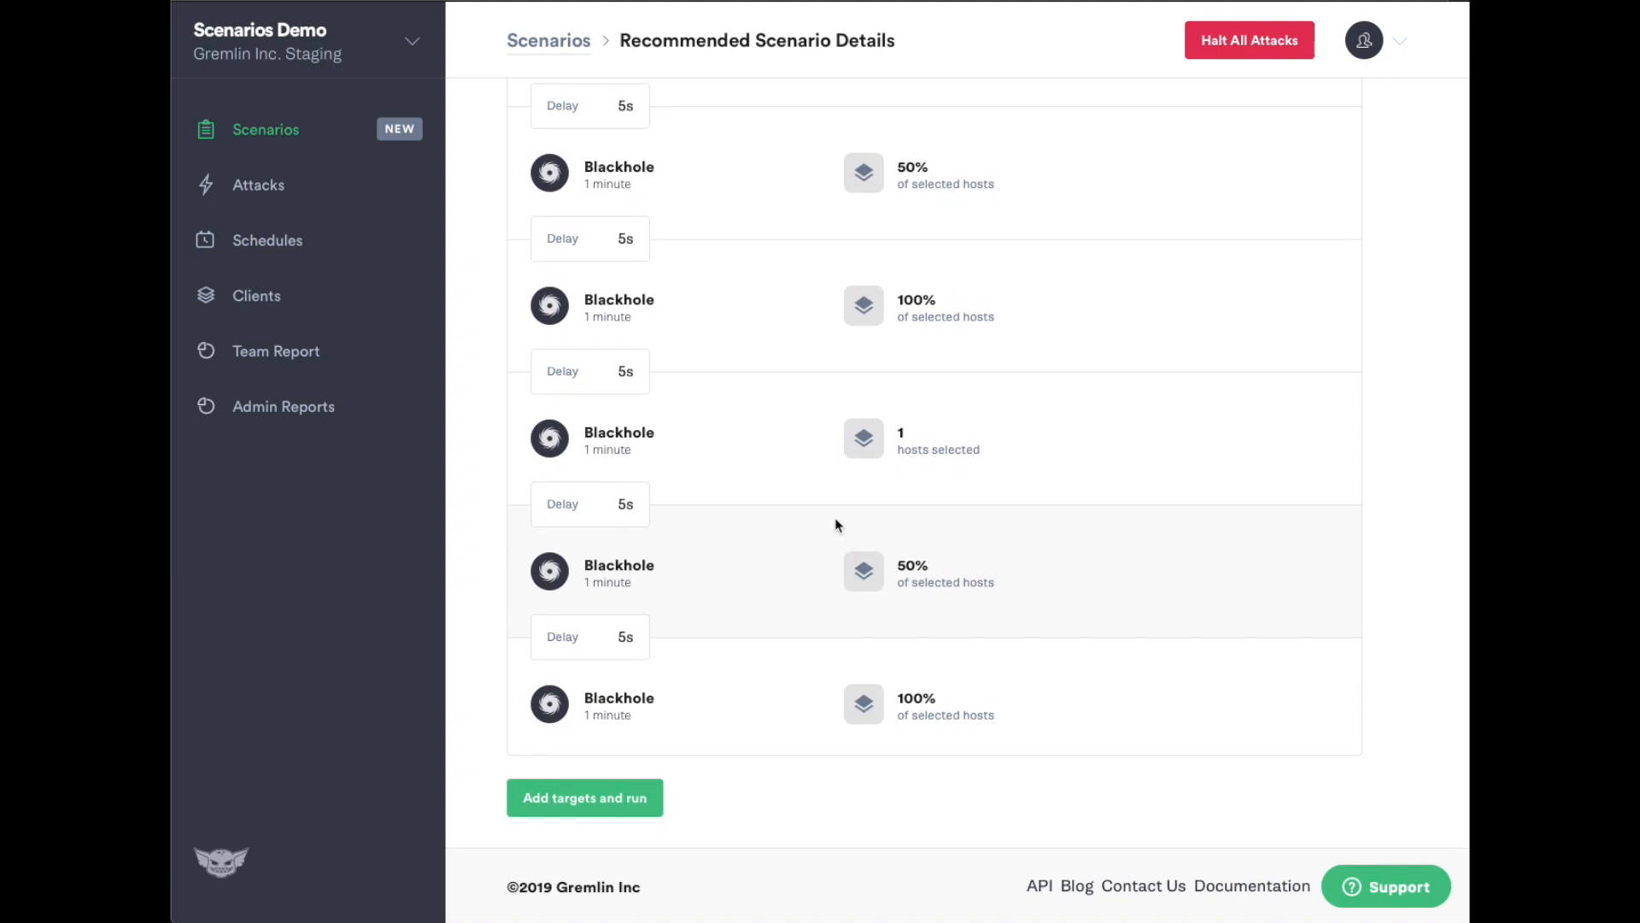
# Step: Target the scenario at the gremlin-support hosts only and confirm running it
pyautogui.click(584, 798)
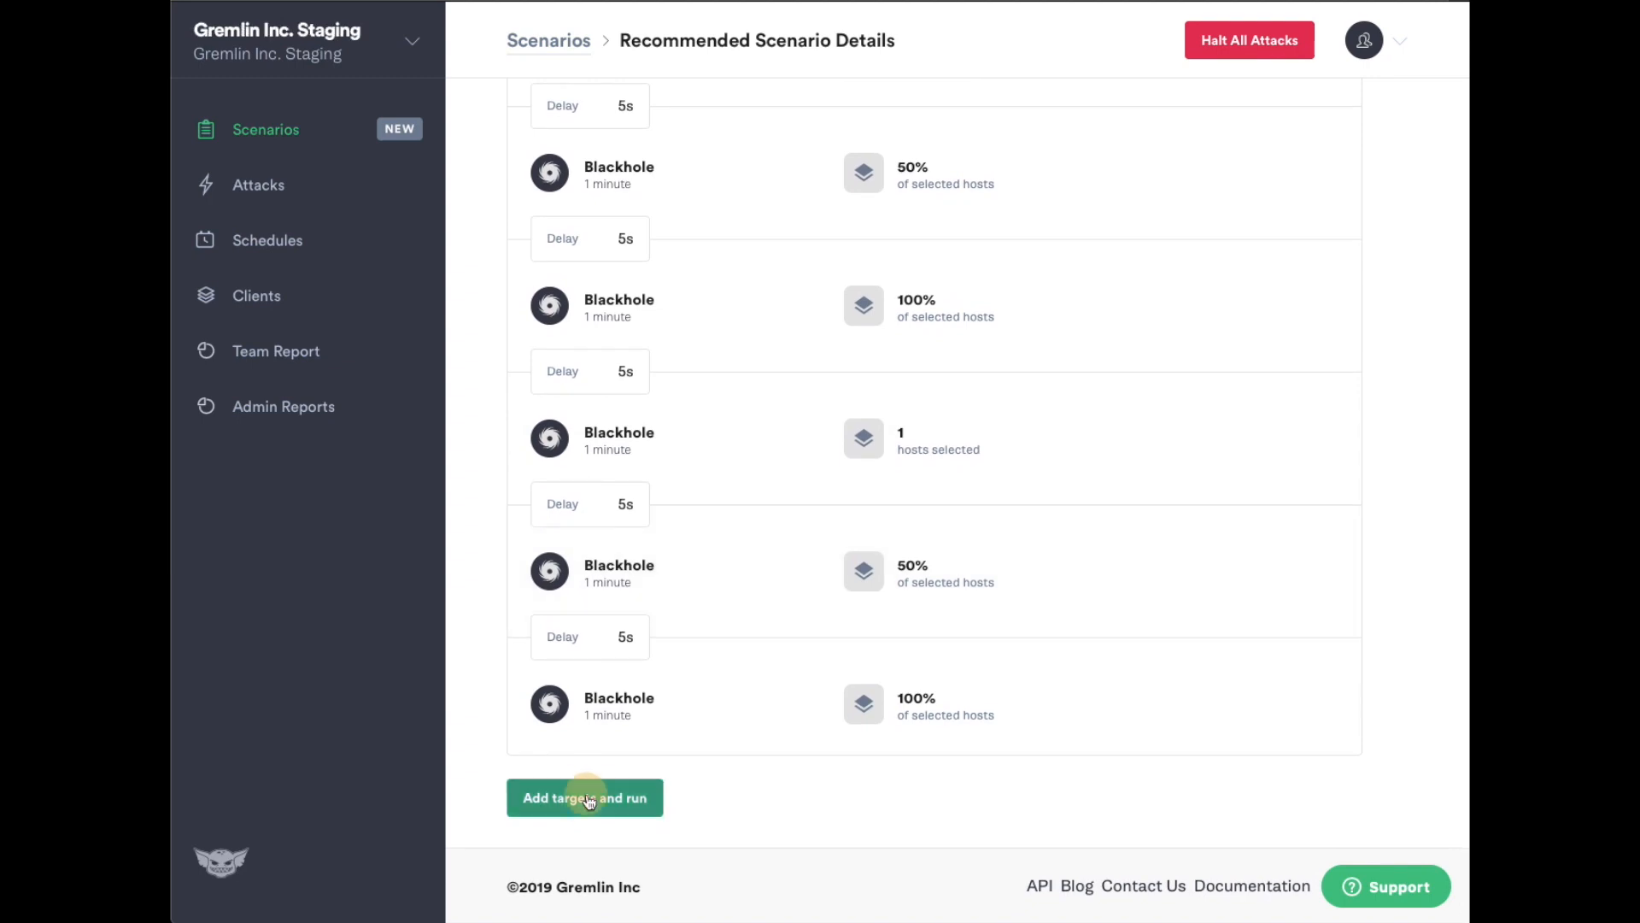
pyautogui.click(584, 798)
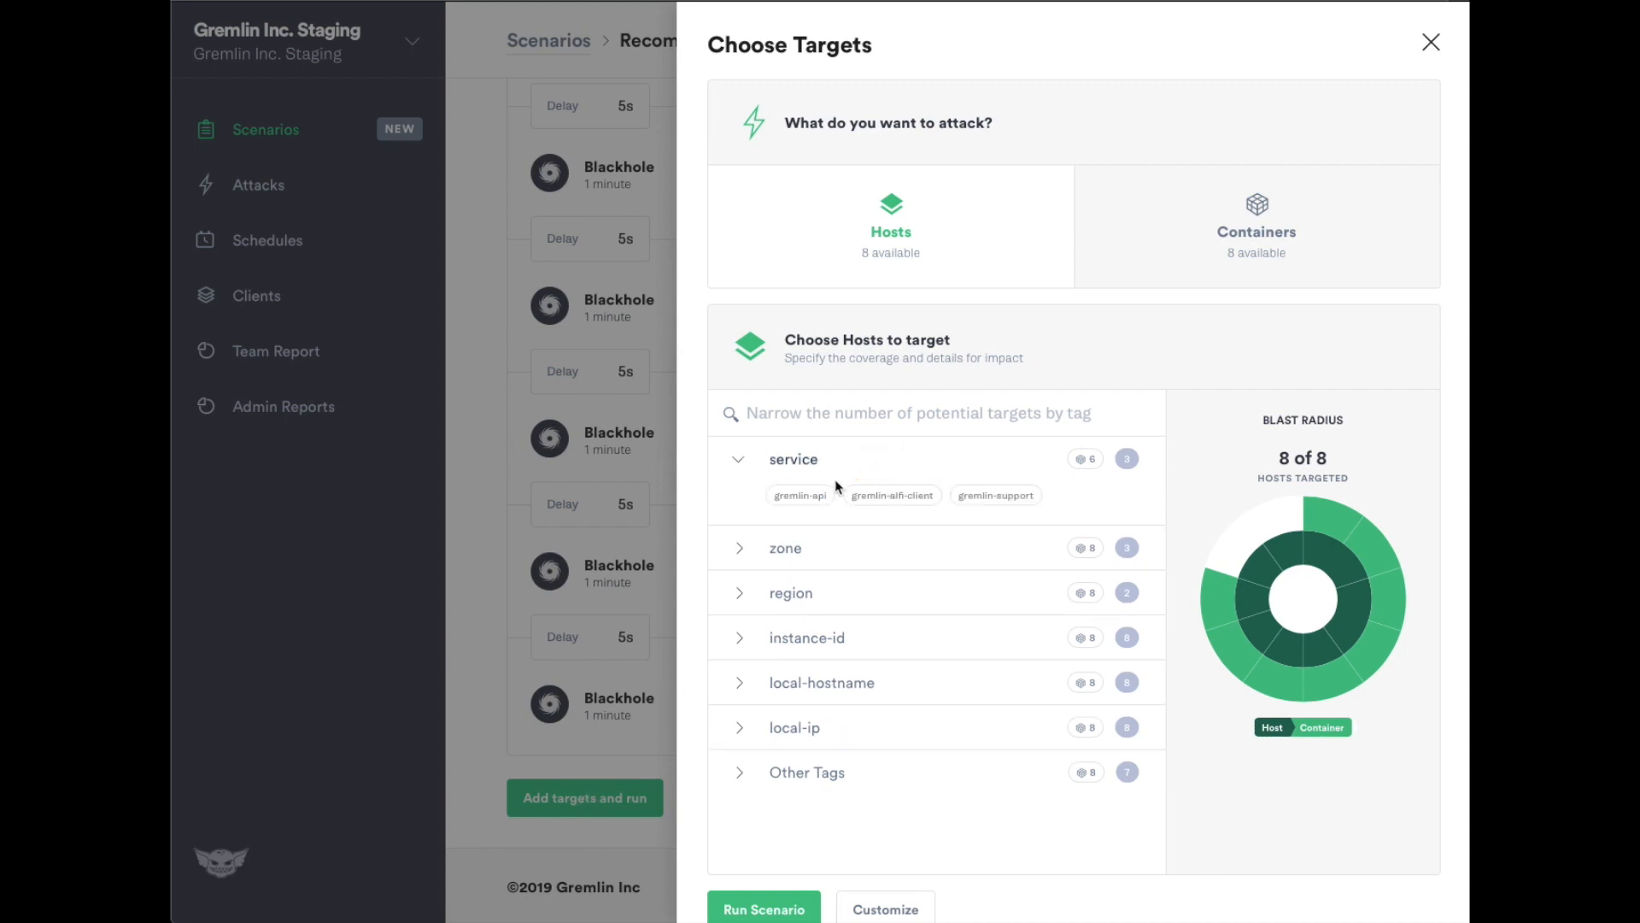
pyautogui.click(995, 496)
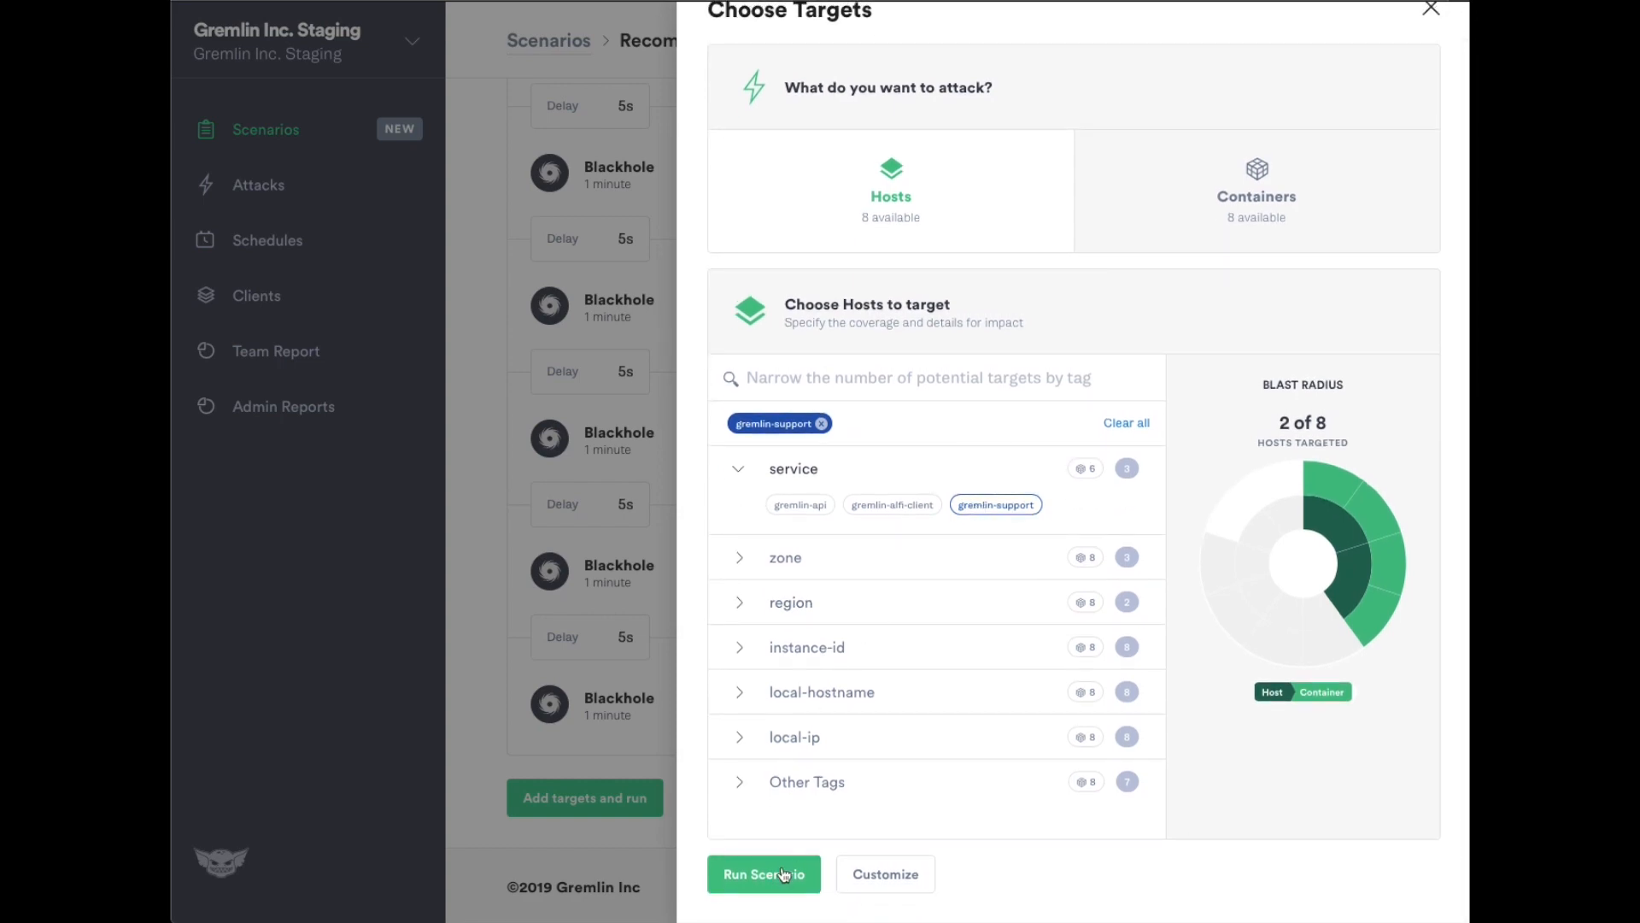
pyautogui.click(762, 873)
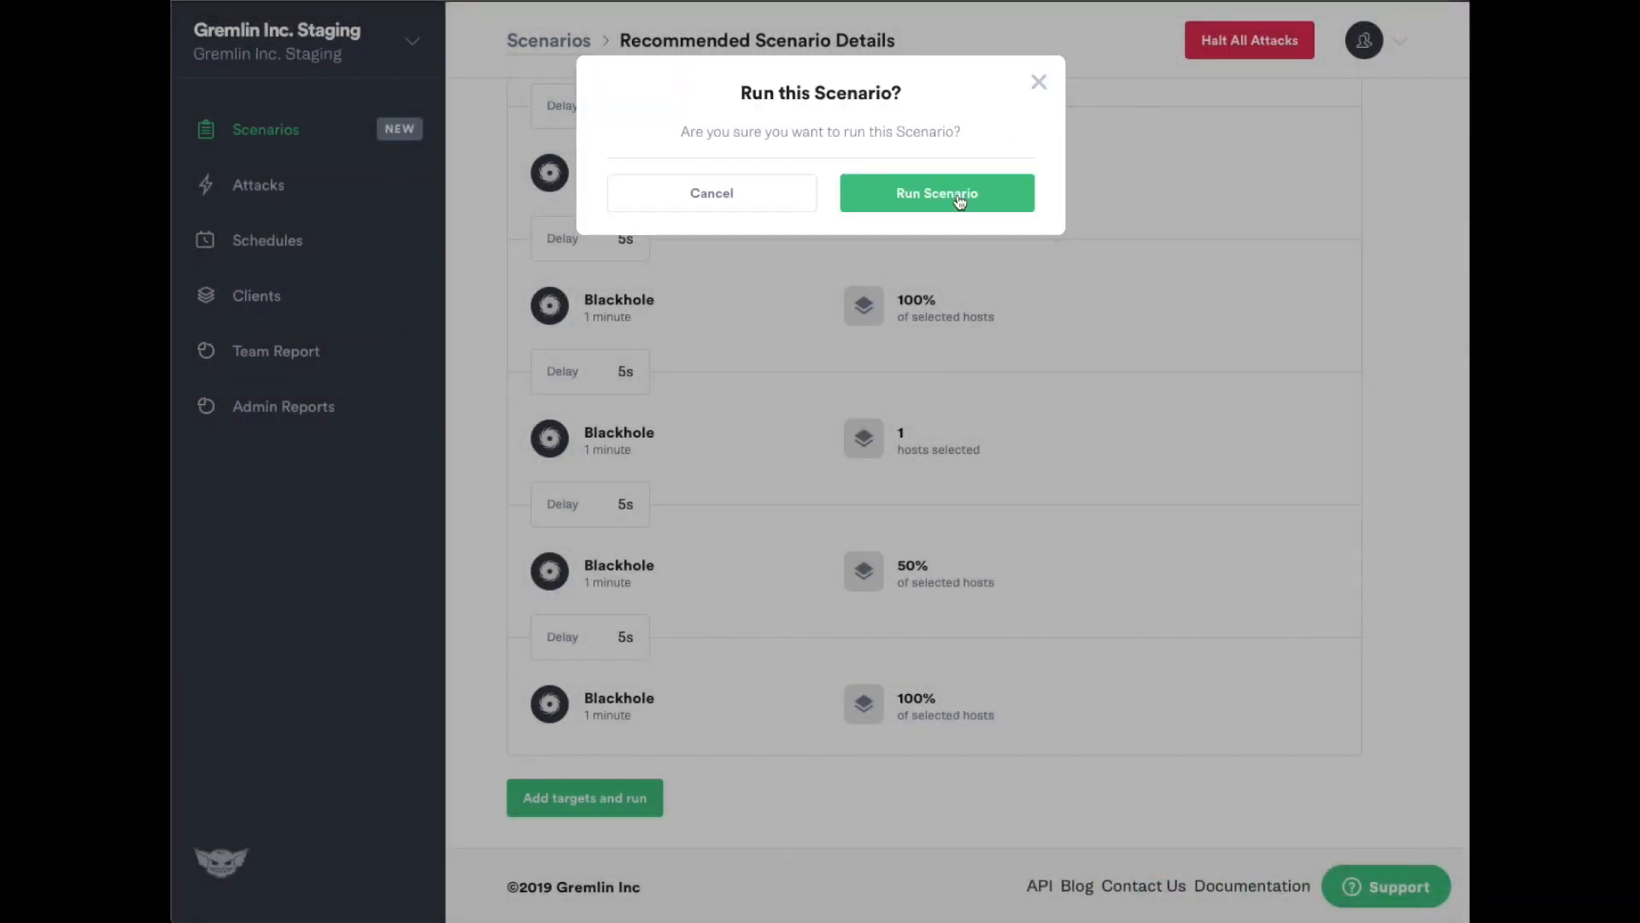
pyautogui.click(934, 193)
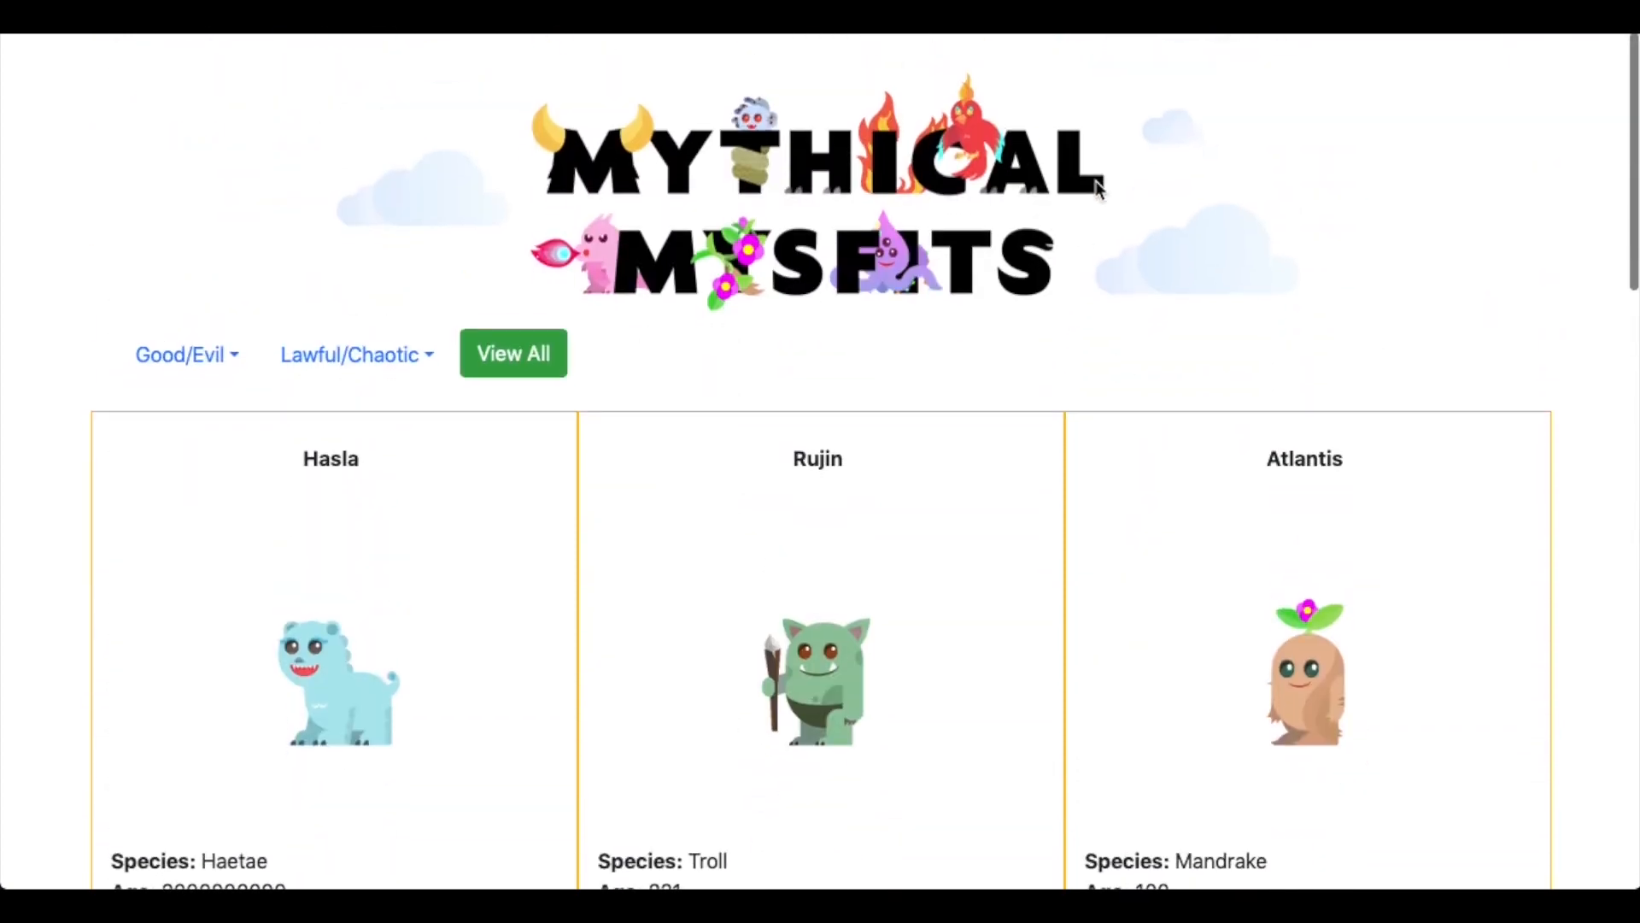
# Step: Scroll the Mythical Misfits creature list to see the cards rendering without images
pyautogui.scroll(-3)
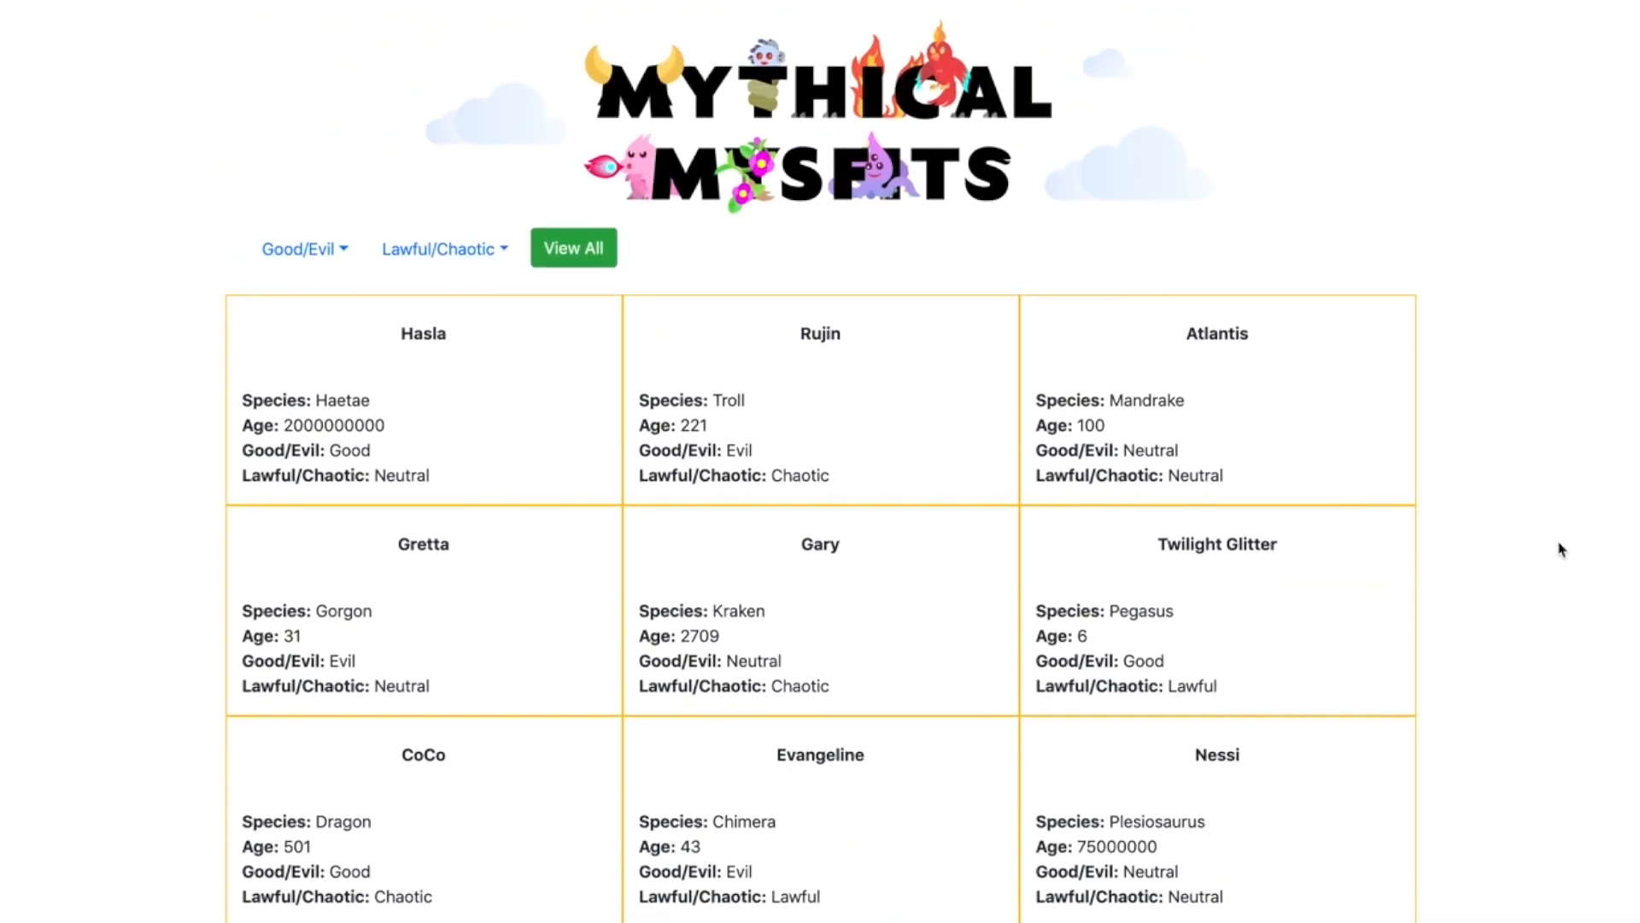
# Step: Note 'The images did not load as we expected', mark an incident detected and save the results
pyautogui.write('The images did n')
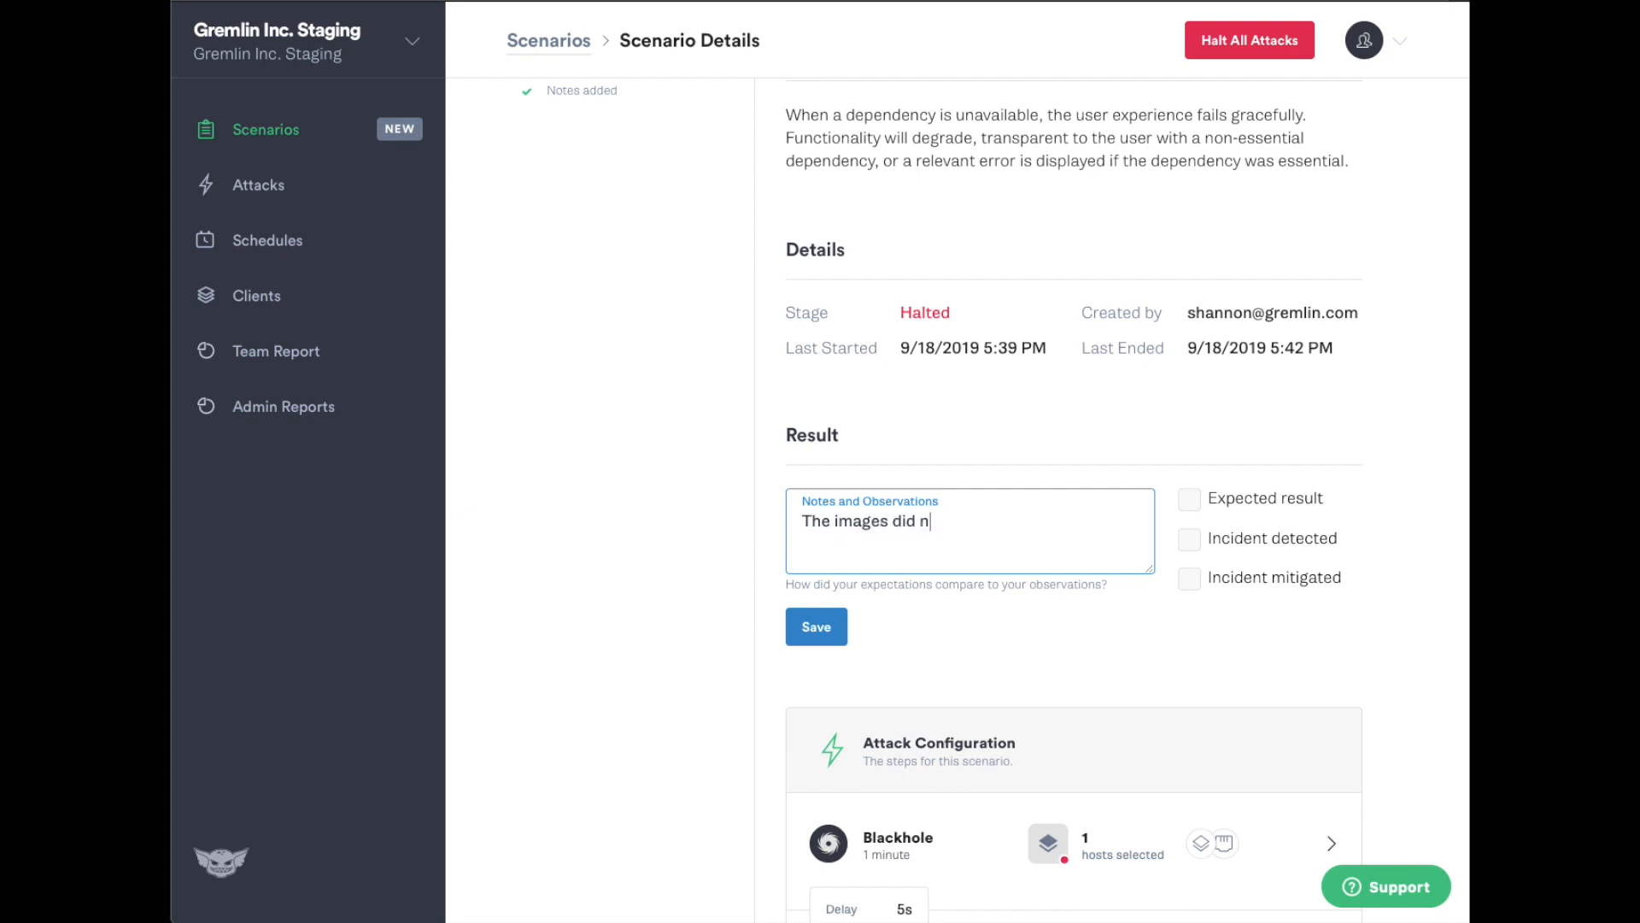
pyautogui.write('ot load as we expected')
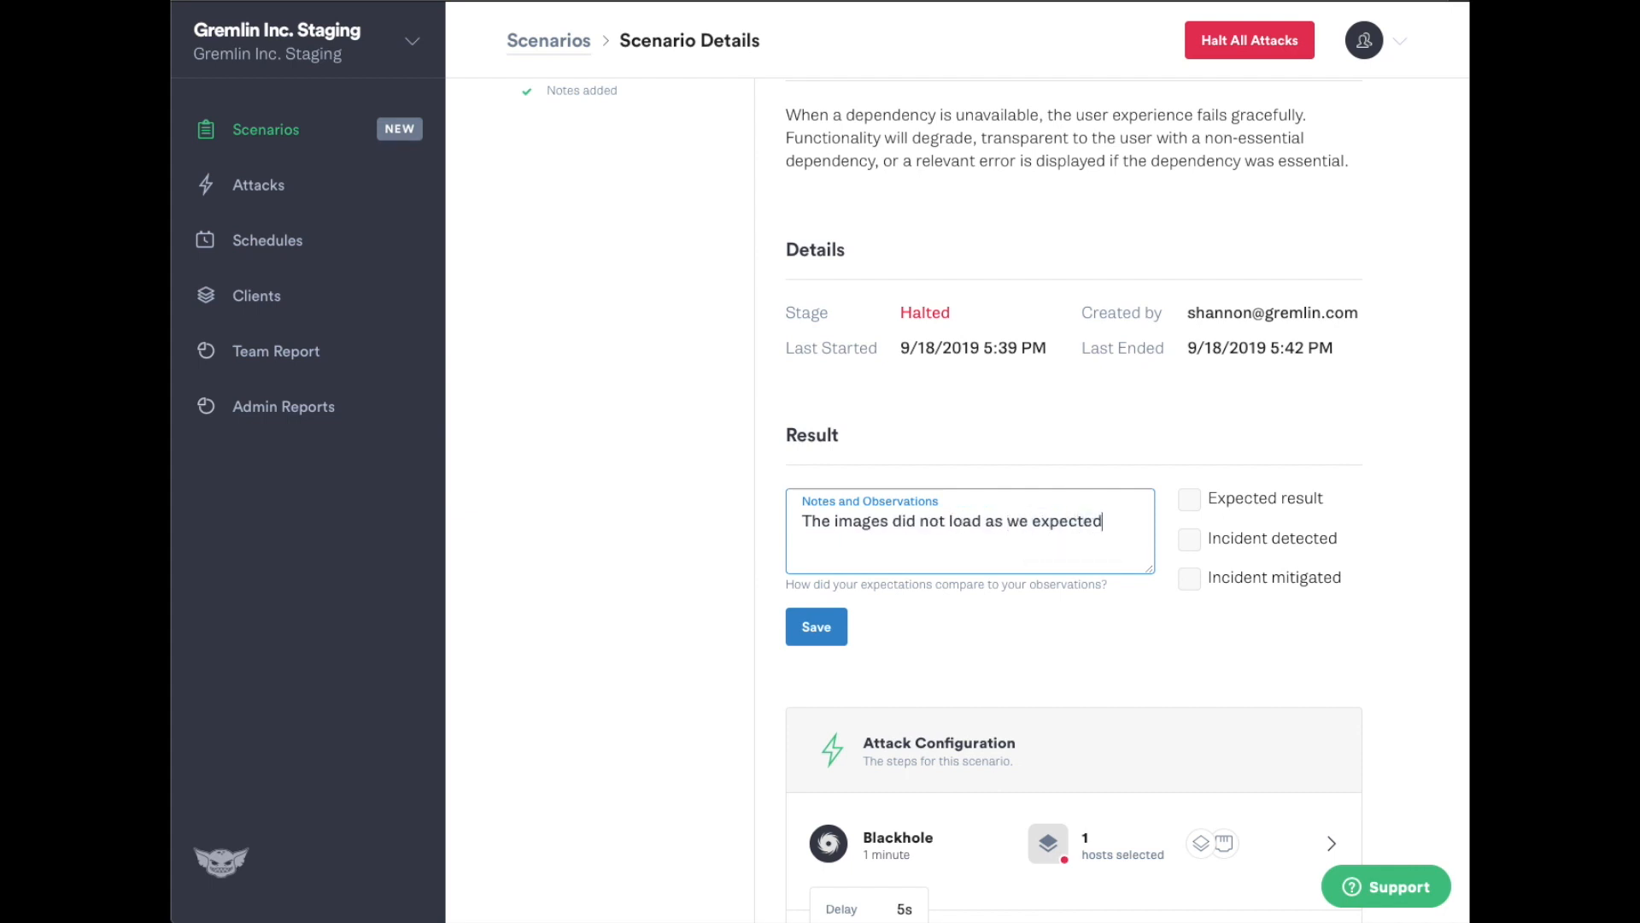
pyautogui.click(817, 637)
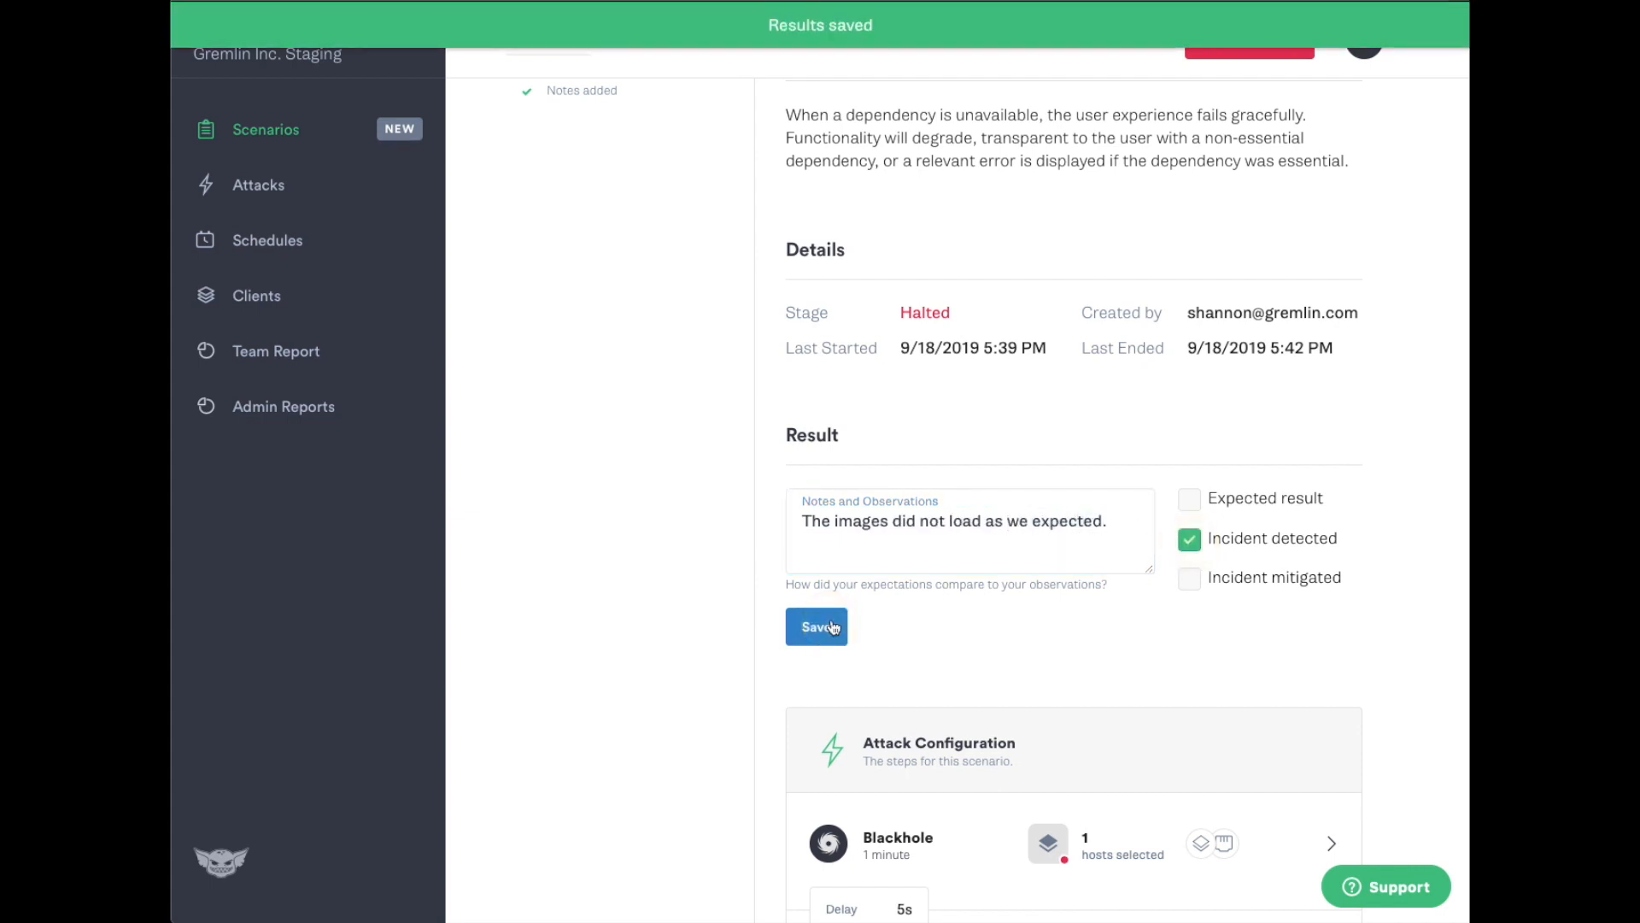
pyautogui.click(817, 625)
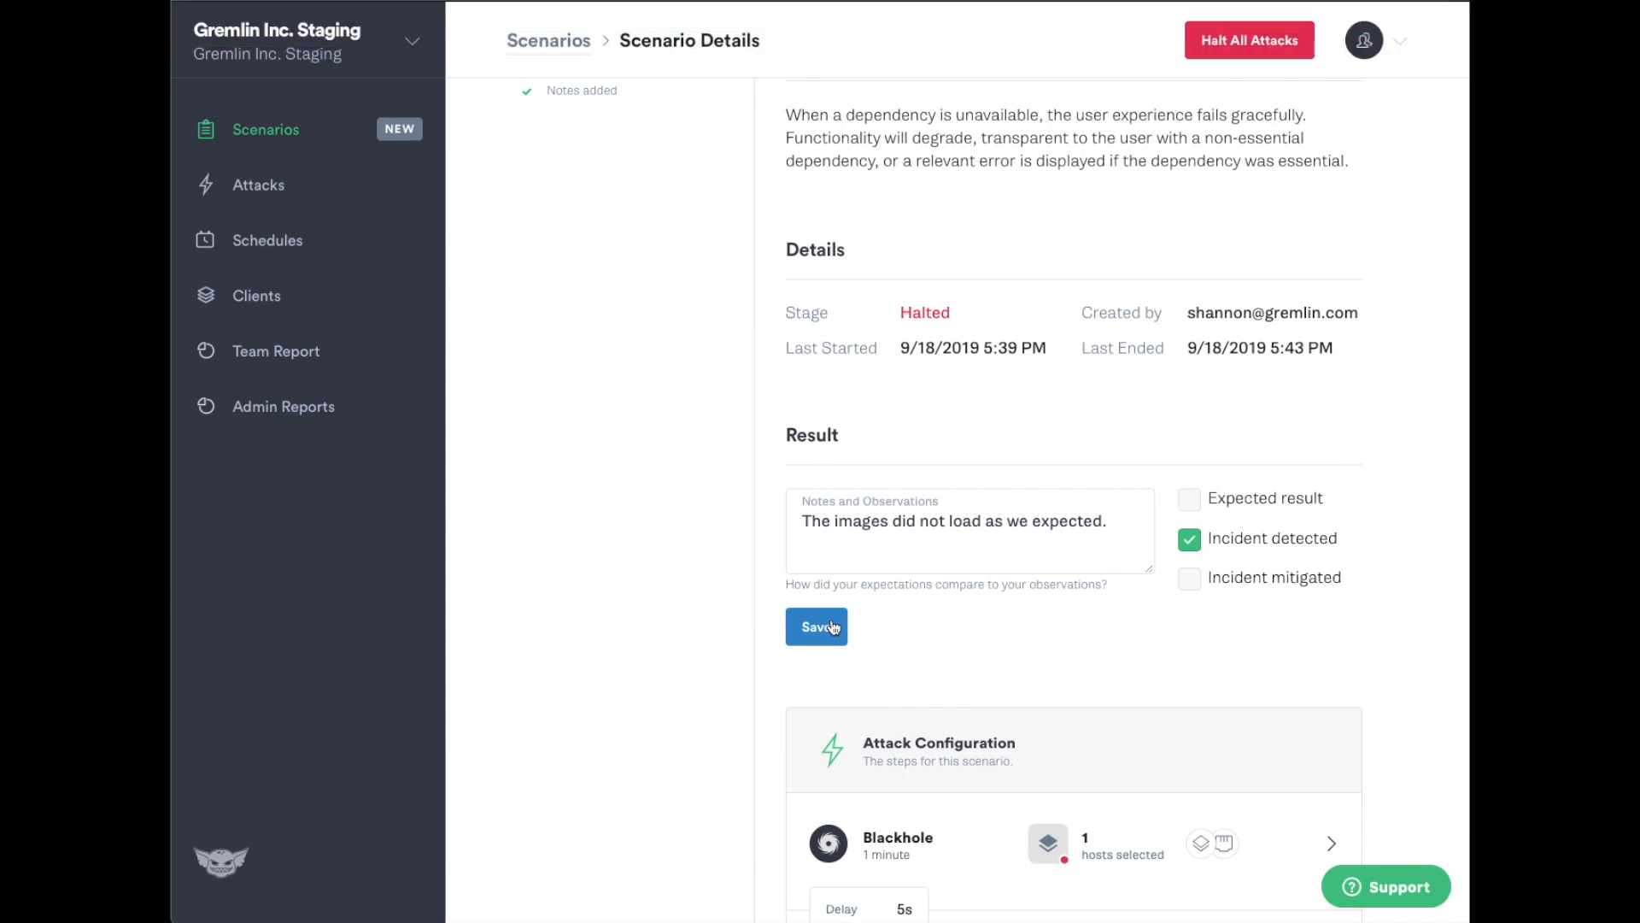
pyautogui.click(267, 128)
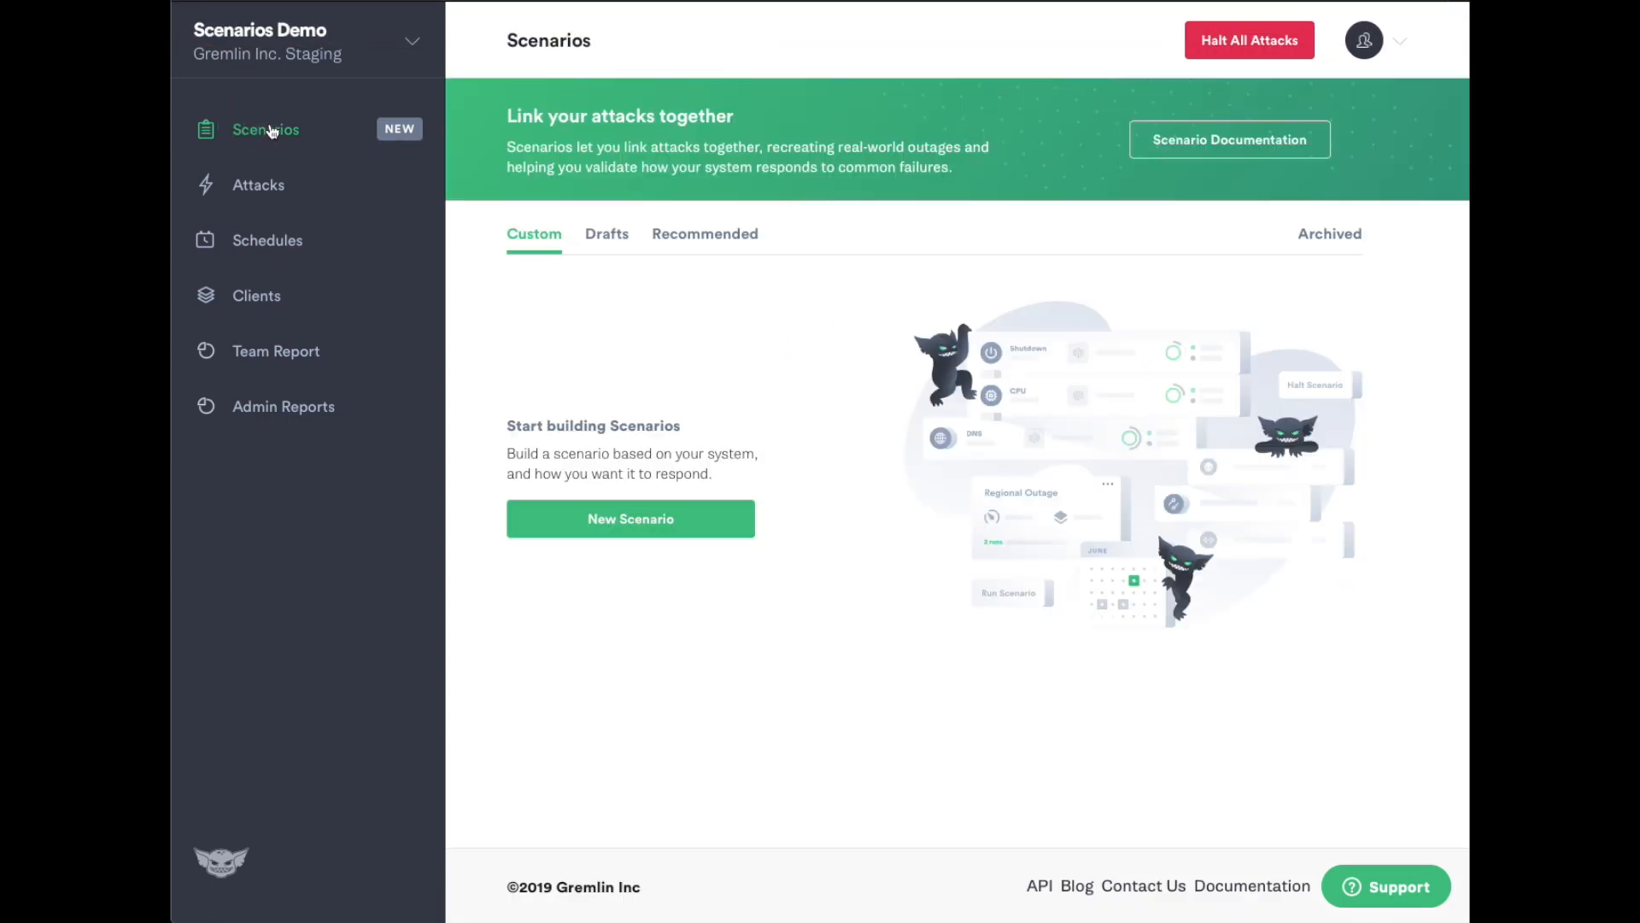
# Step: Create a custom scenario named 'Out of Memory Experiment' with its API-server memory description and rerouting hypothesis
pyautogui.click(631, 518)
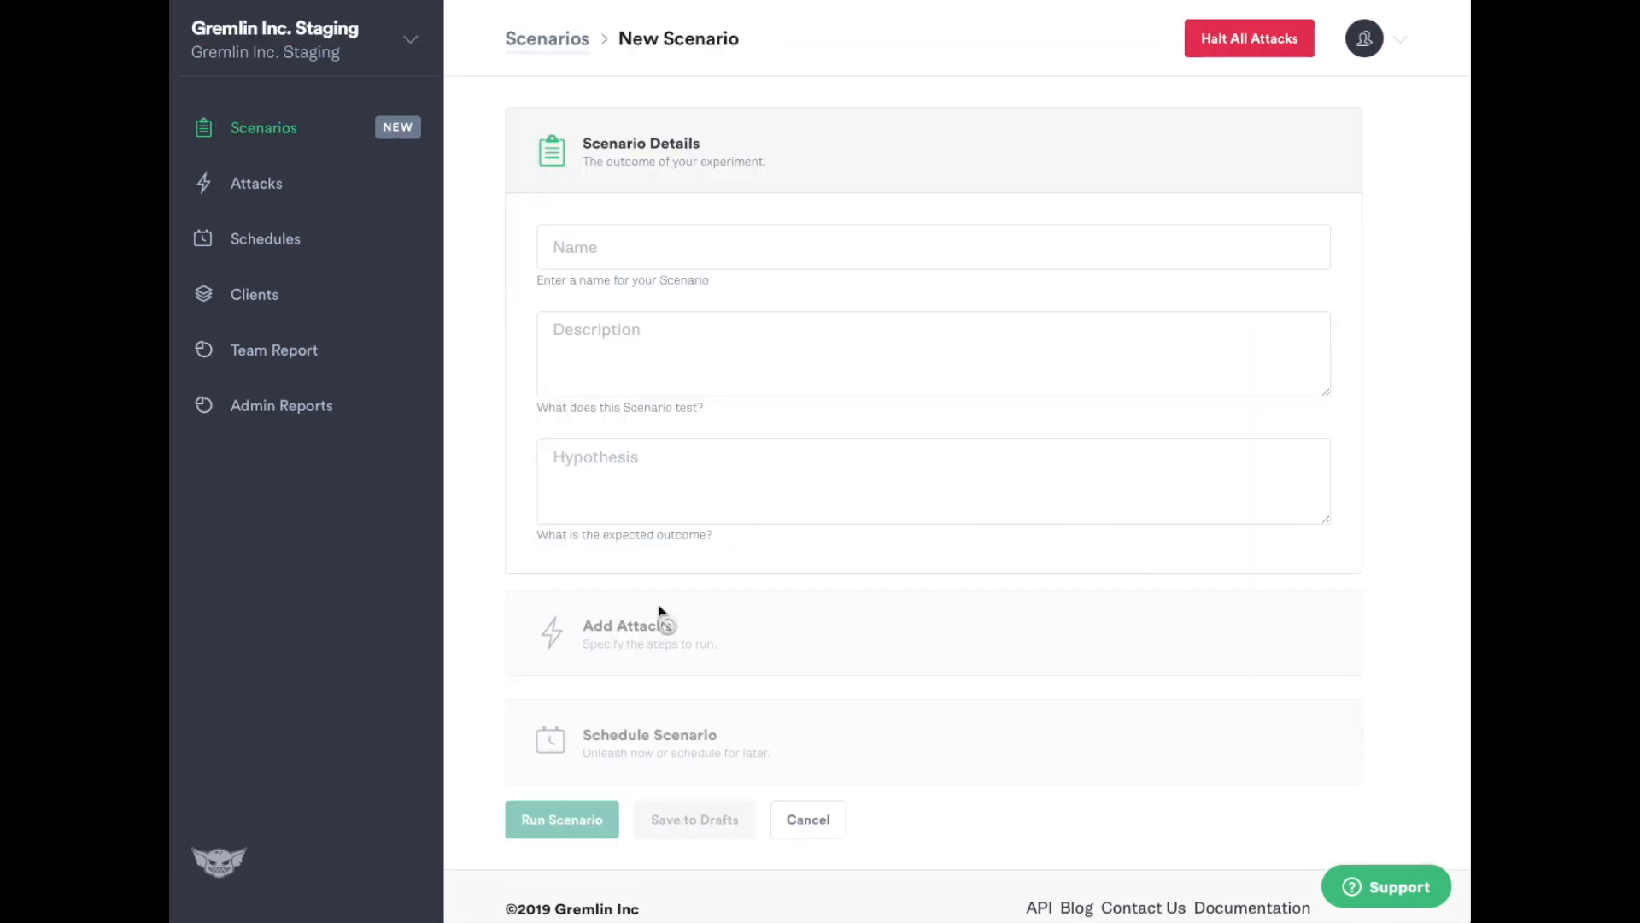
pyautogui.click(931, 246)
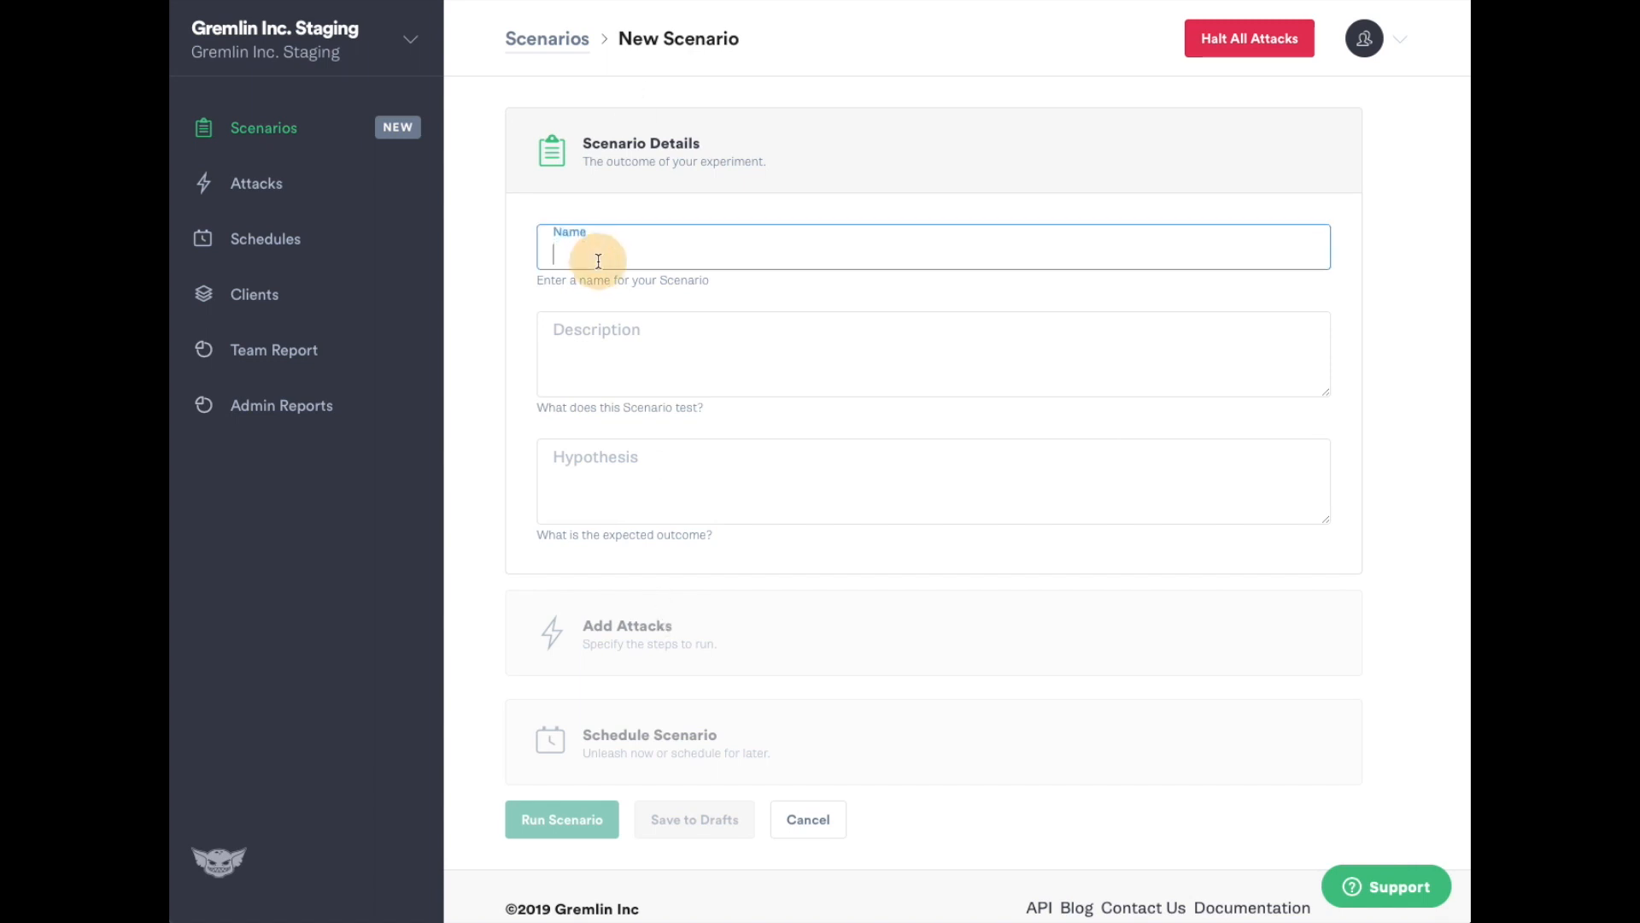
pyautogui.write('Out of Memory Experiment')
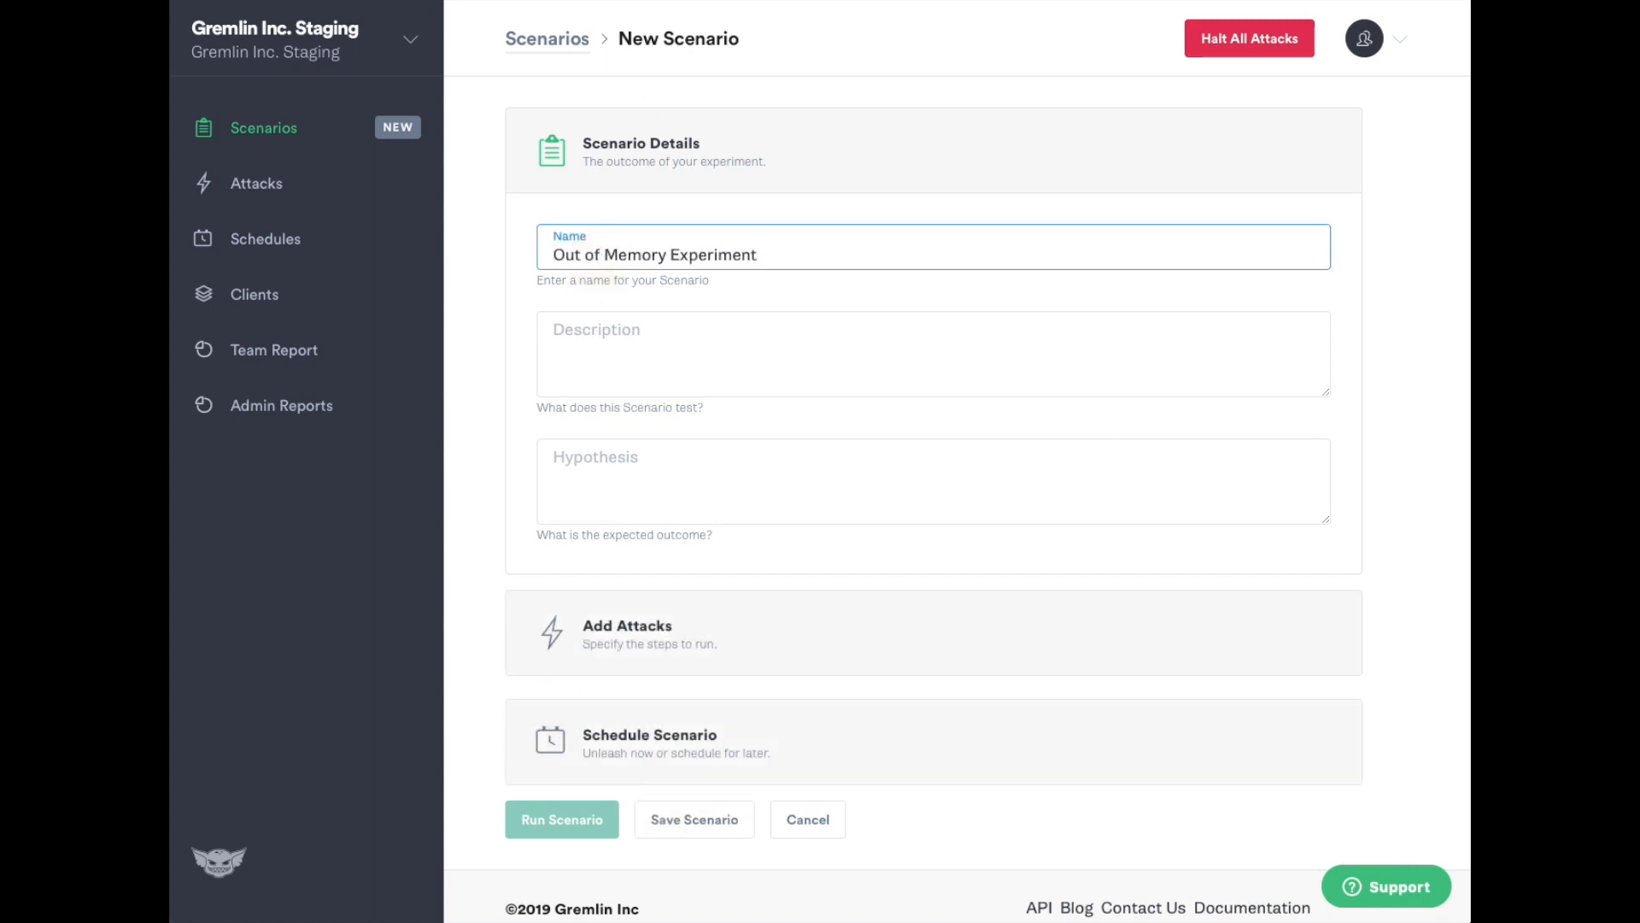
pyautogui.write("Fill the memory of our API servers to verify that our users' requests are still properly handled.")
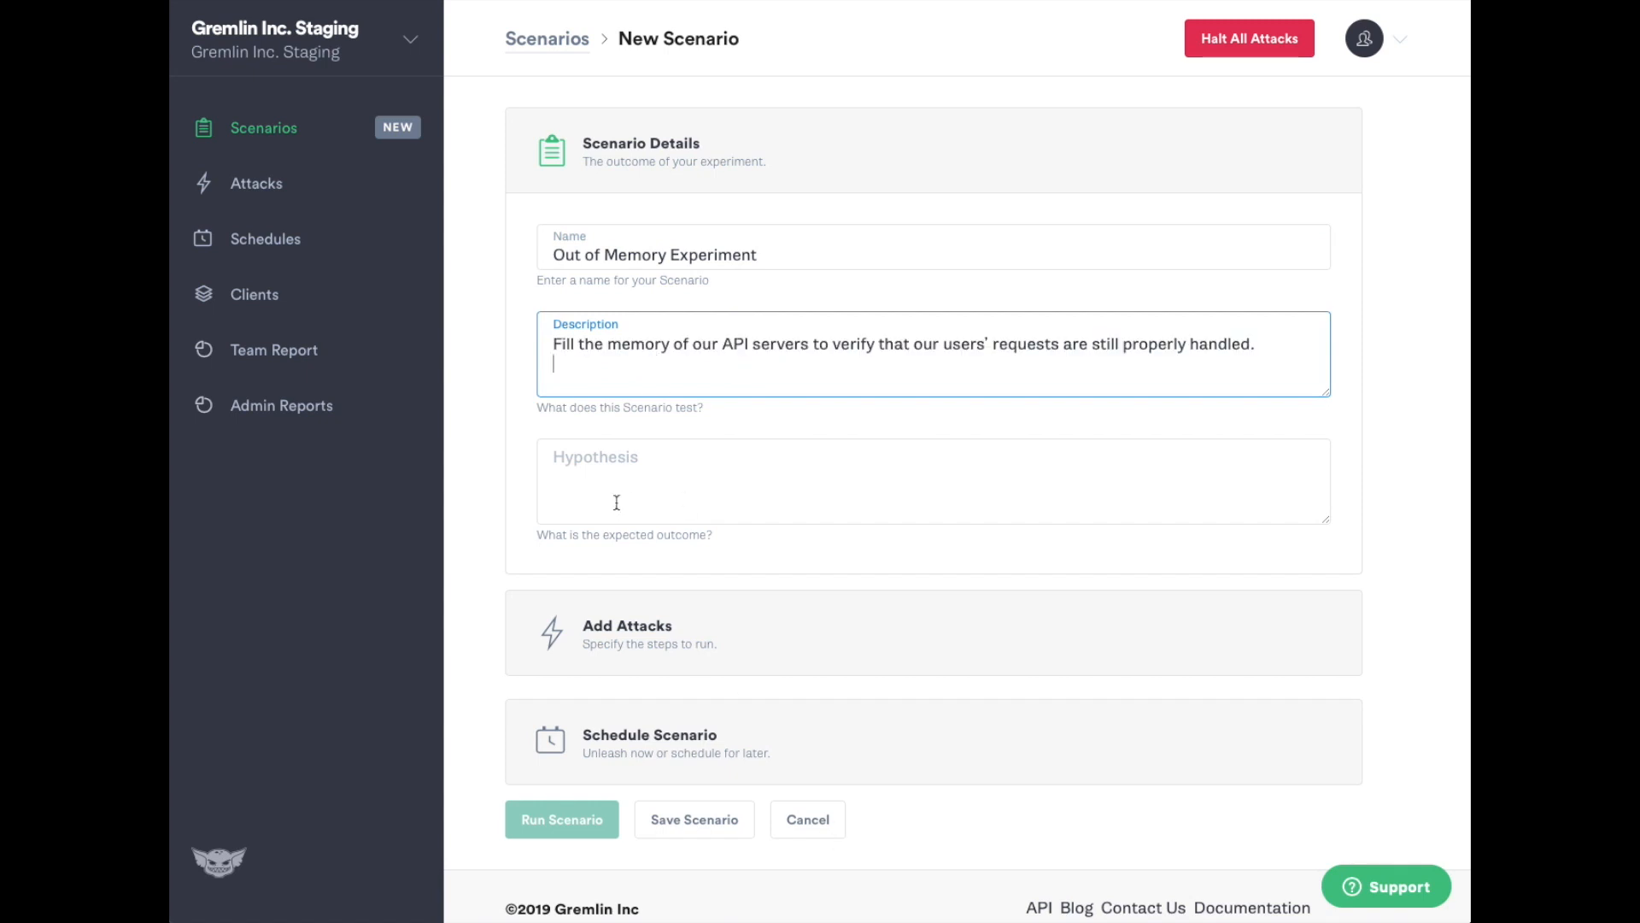
pyautogui.write('When the memory fills on our API servers, requests will be rerouted and there will no be any user-facing errors.')
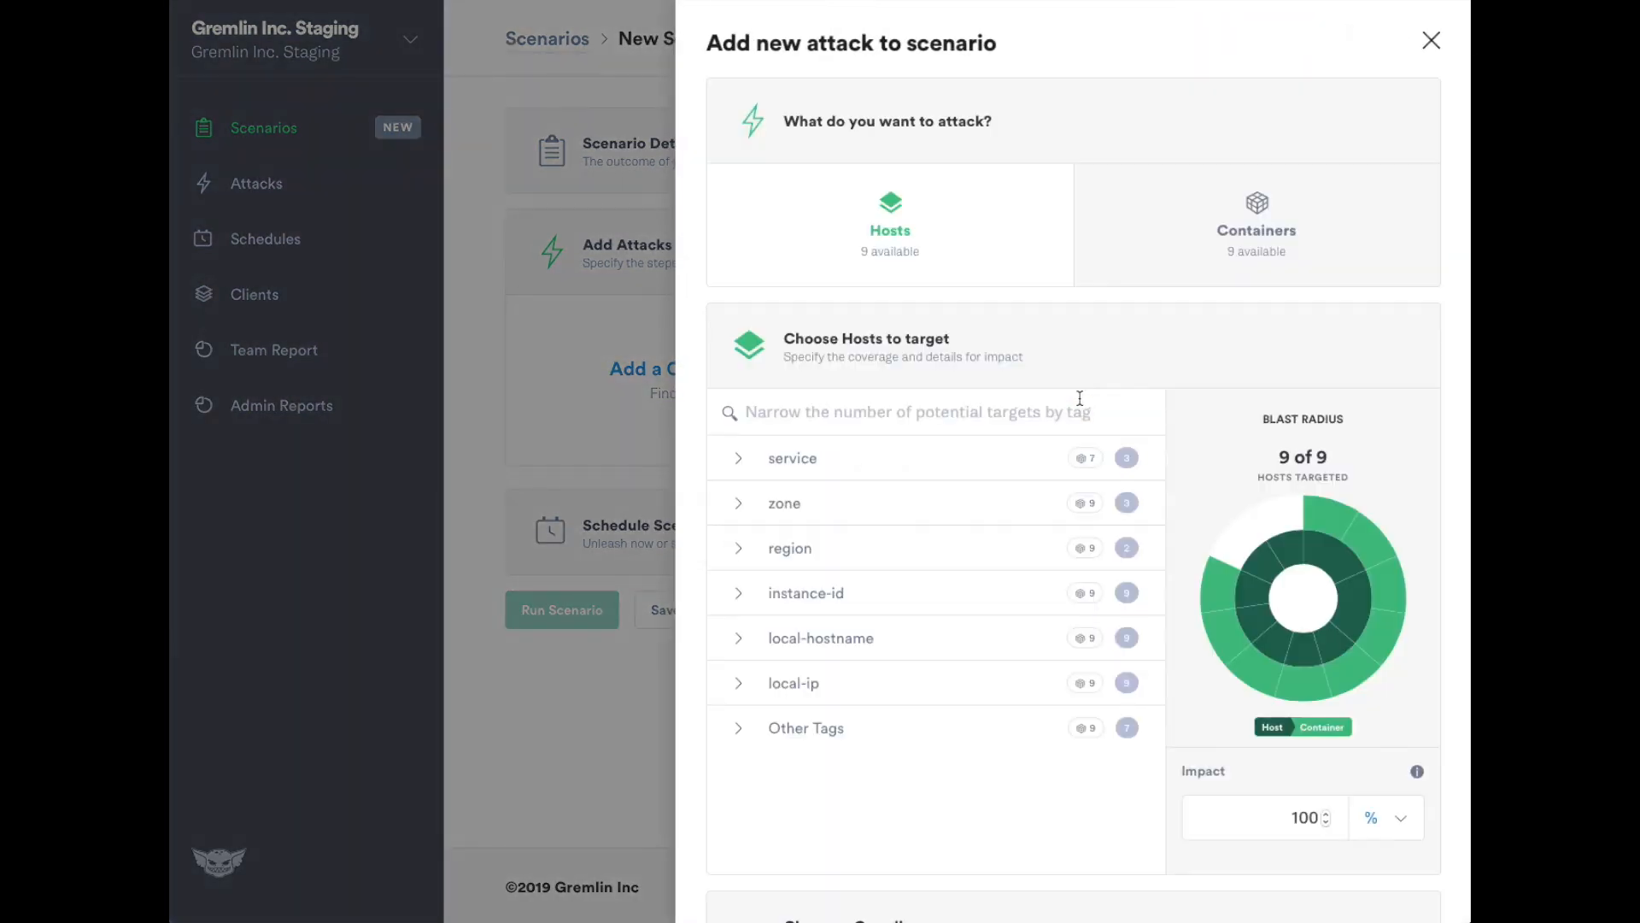
# Step: Add a 250 MB Memory attack targeting the gremlin-support hosts to the scenario
pyautogui.click(791, 457)
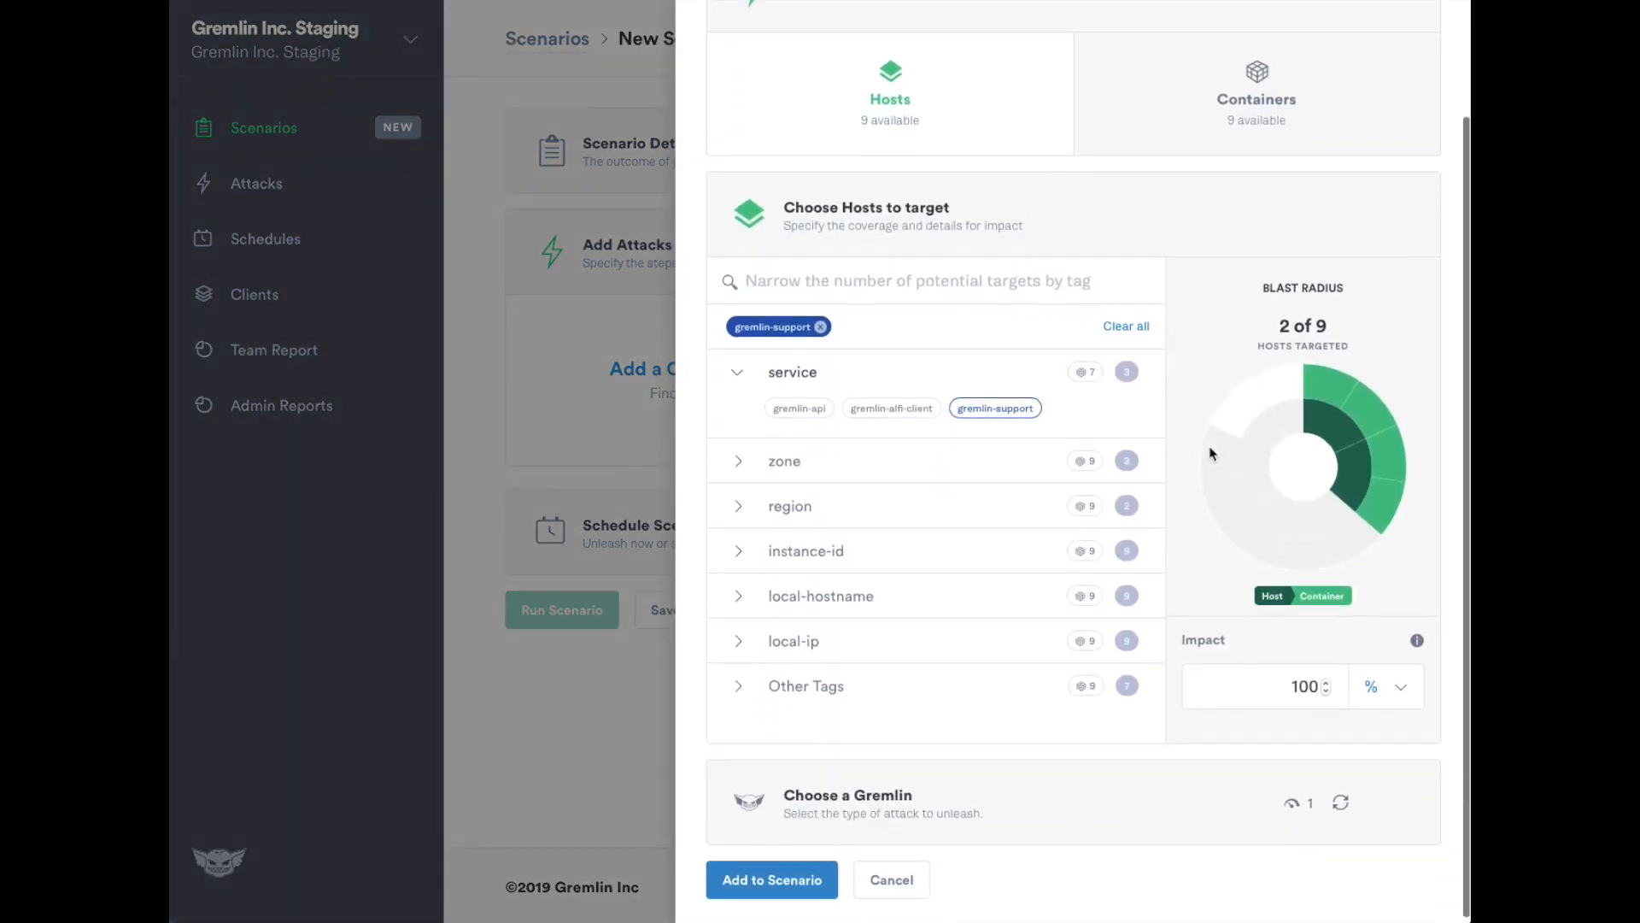
pyautogui.click(1382, 685)
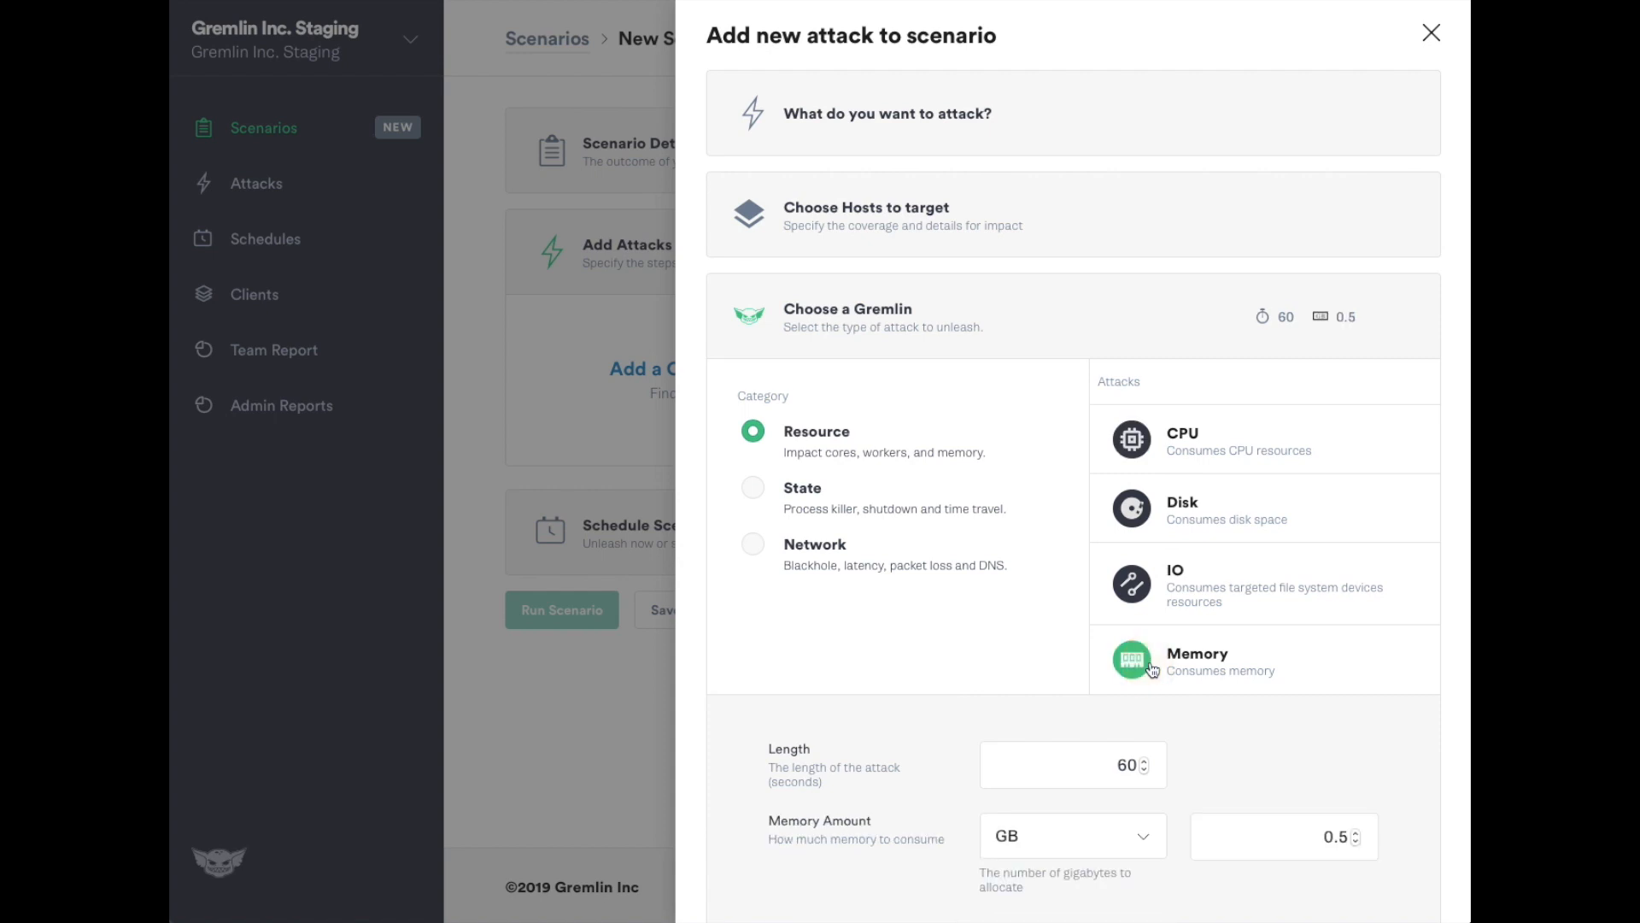
pyautogui.click(1071, 733)
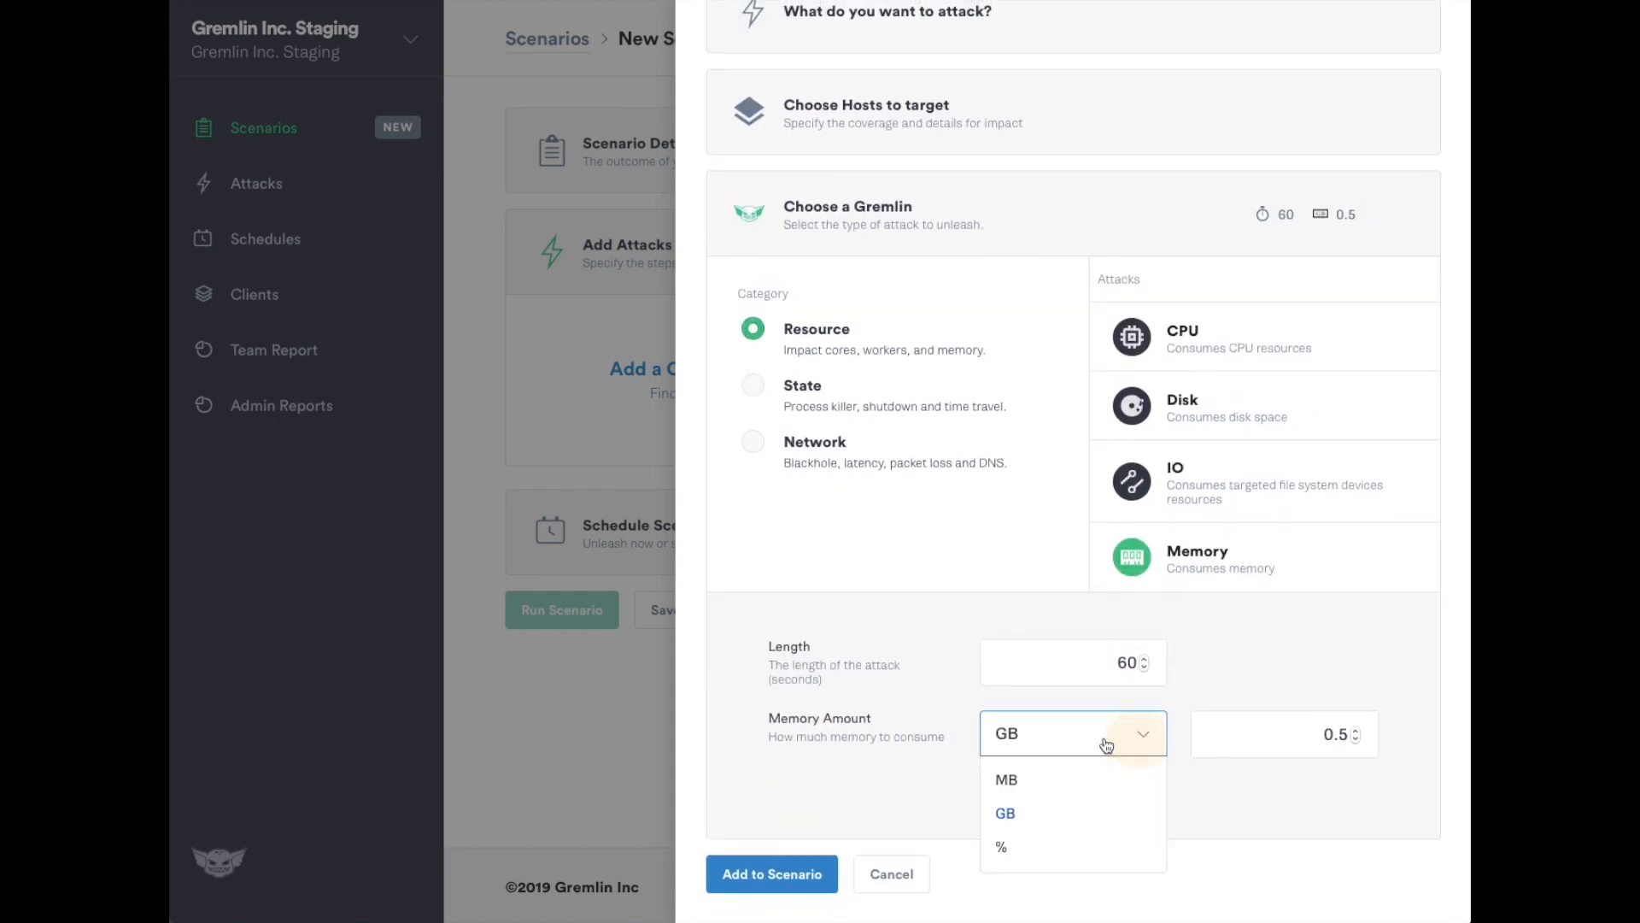
pyautogui.click(1005, 779)
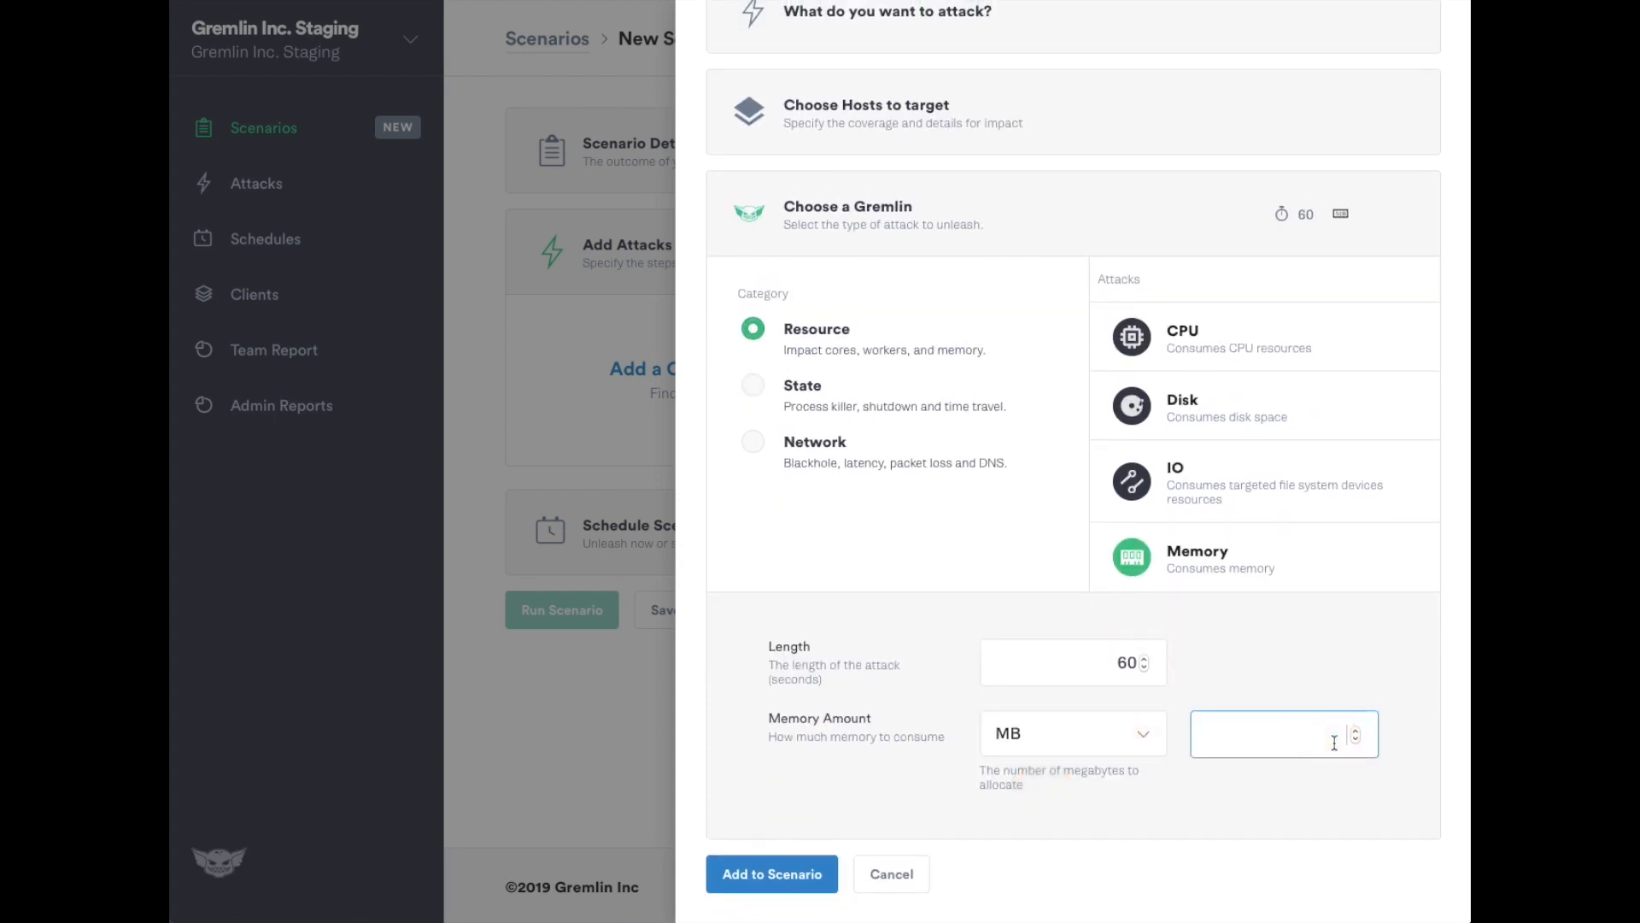
pyautogui.write('250')
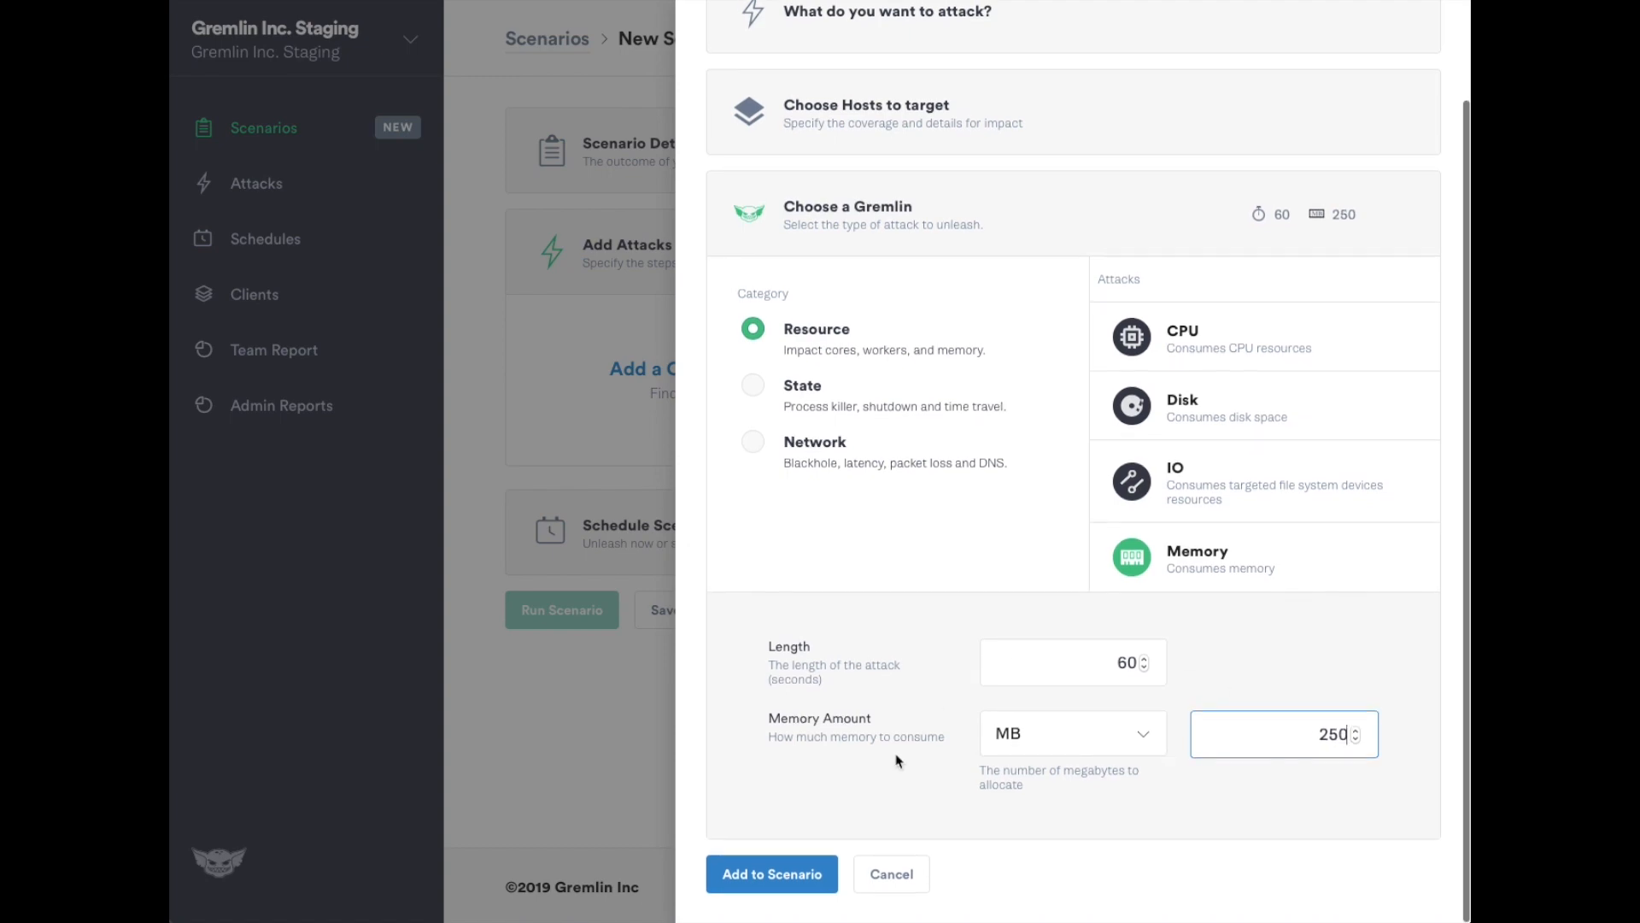
pyautogui.click(770, 873)
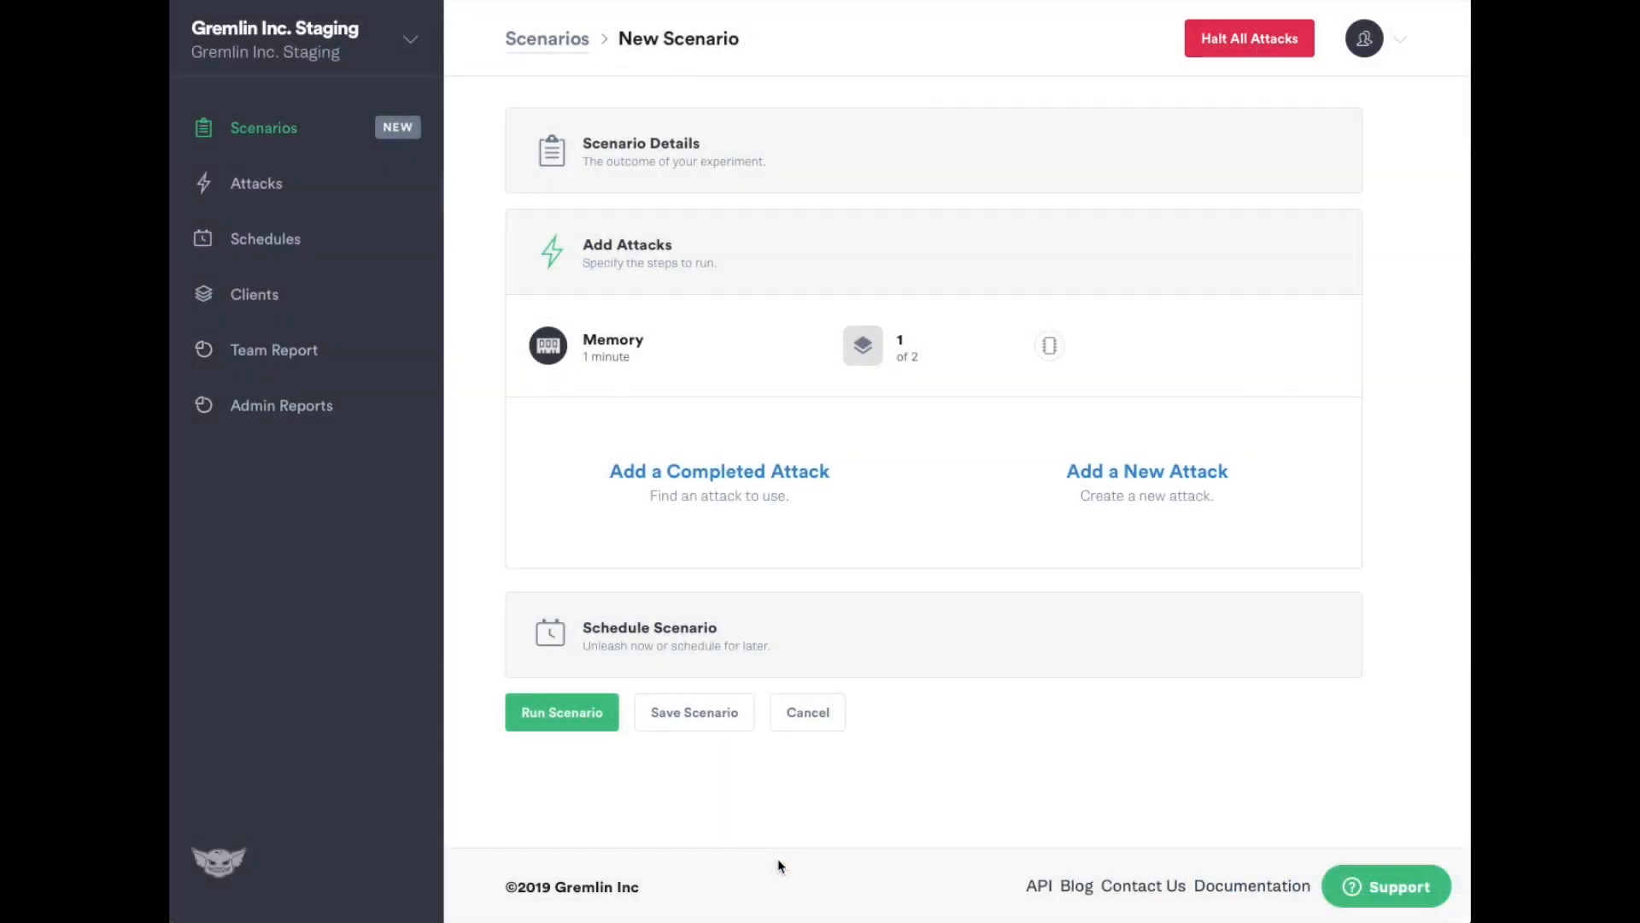
# Step: Add a second 500 MB Memory attack on the same hosts to the scenario
pyautogui.click(1144, 470)
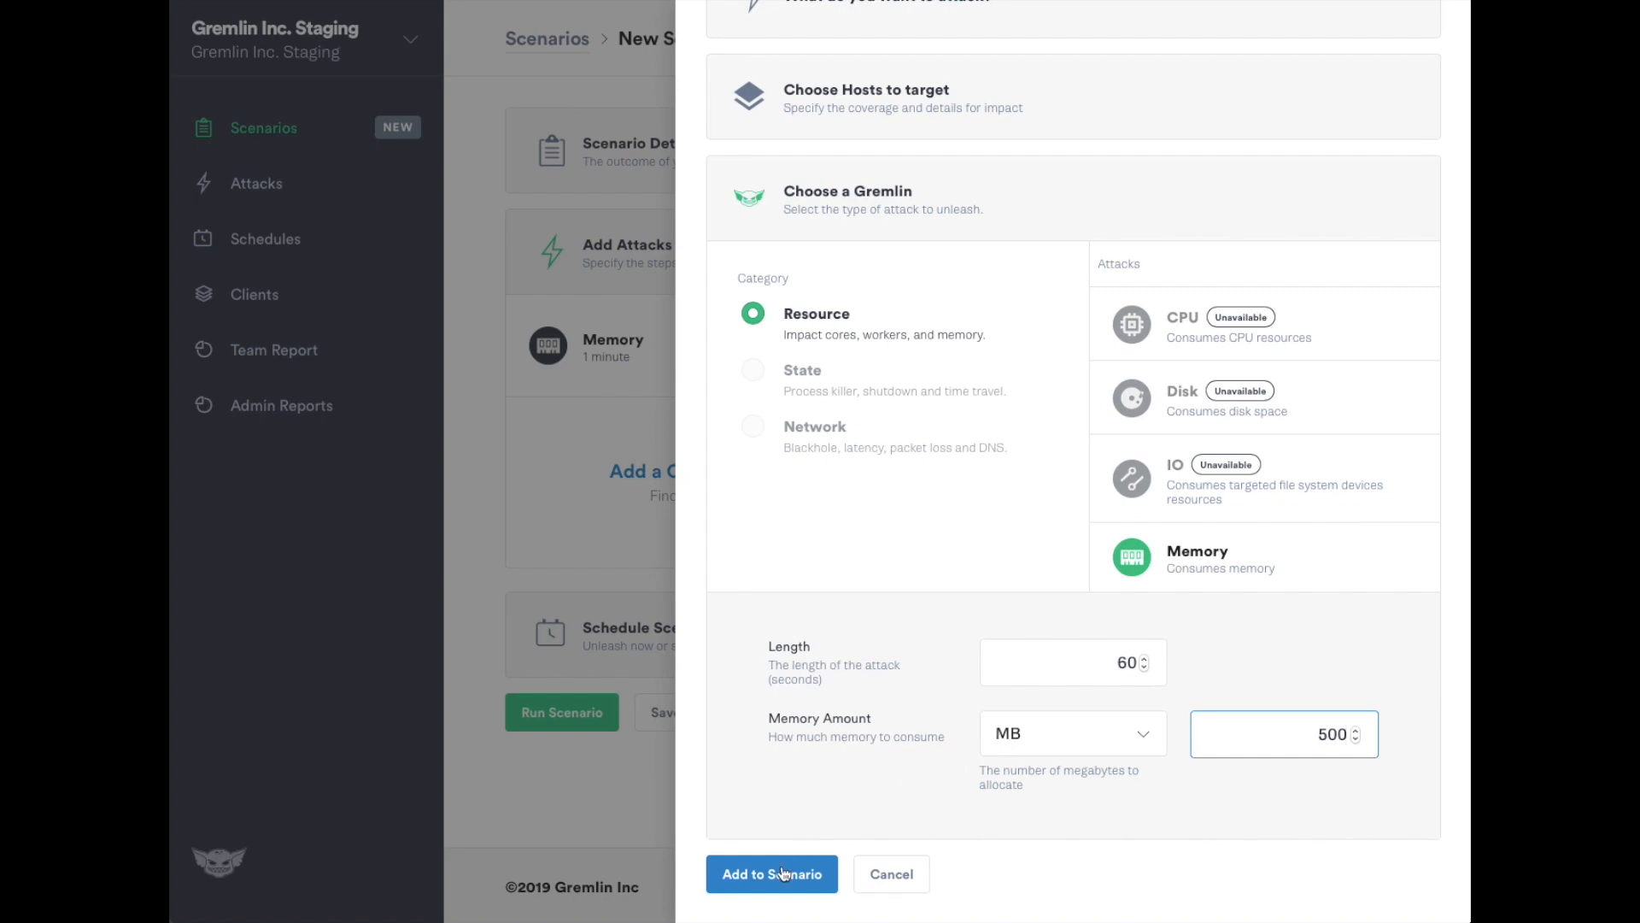
pyautogui.click(770, 873)
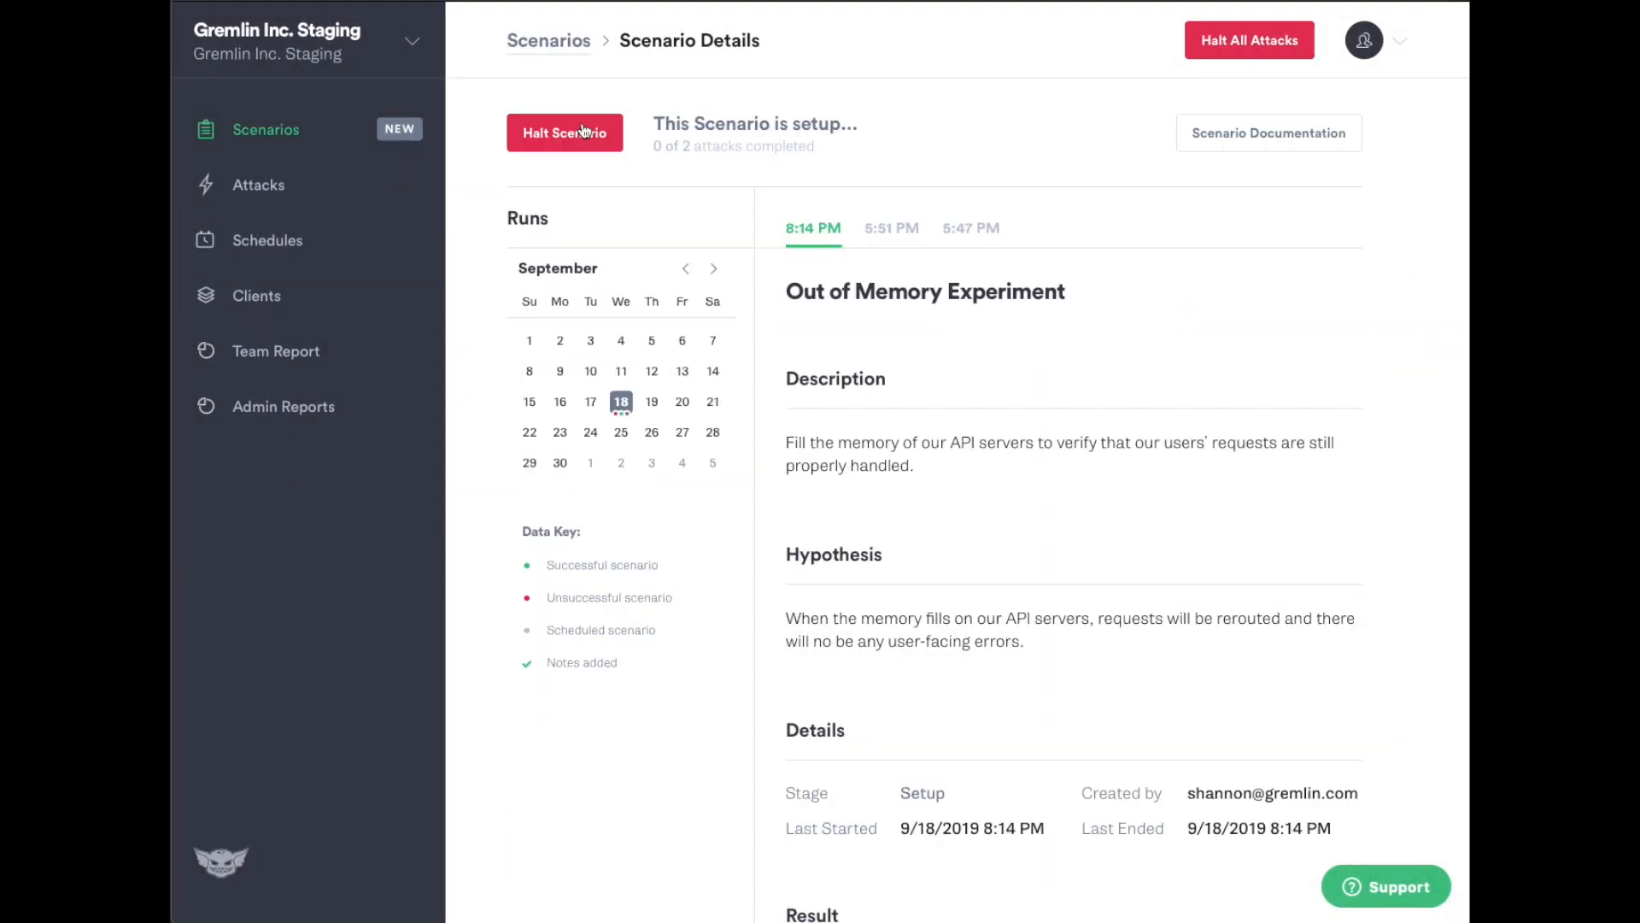
# Step: Review the pending 250 MB Memory attack in Attack Configuration, then return to the recommended scenarios
pyautogui.scroll(-3)
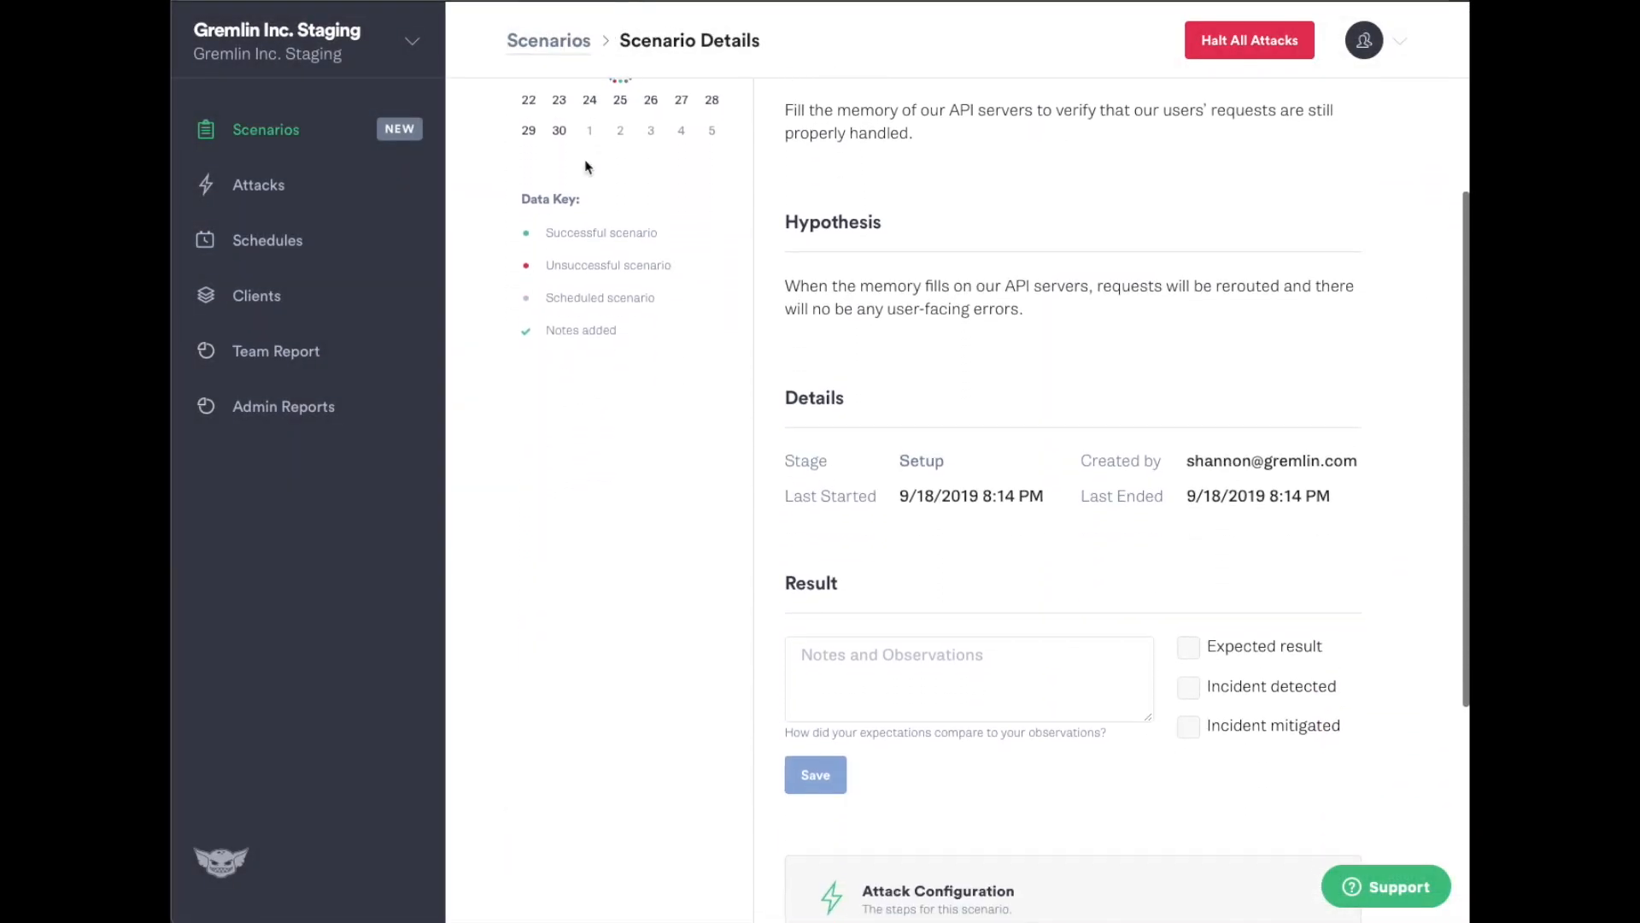
pyautogui.scroll(-3)
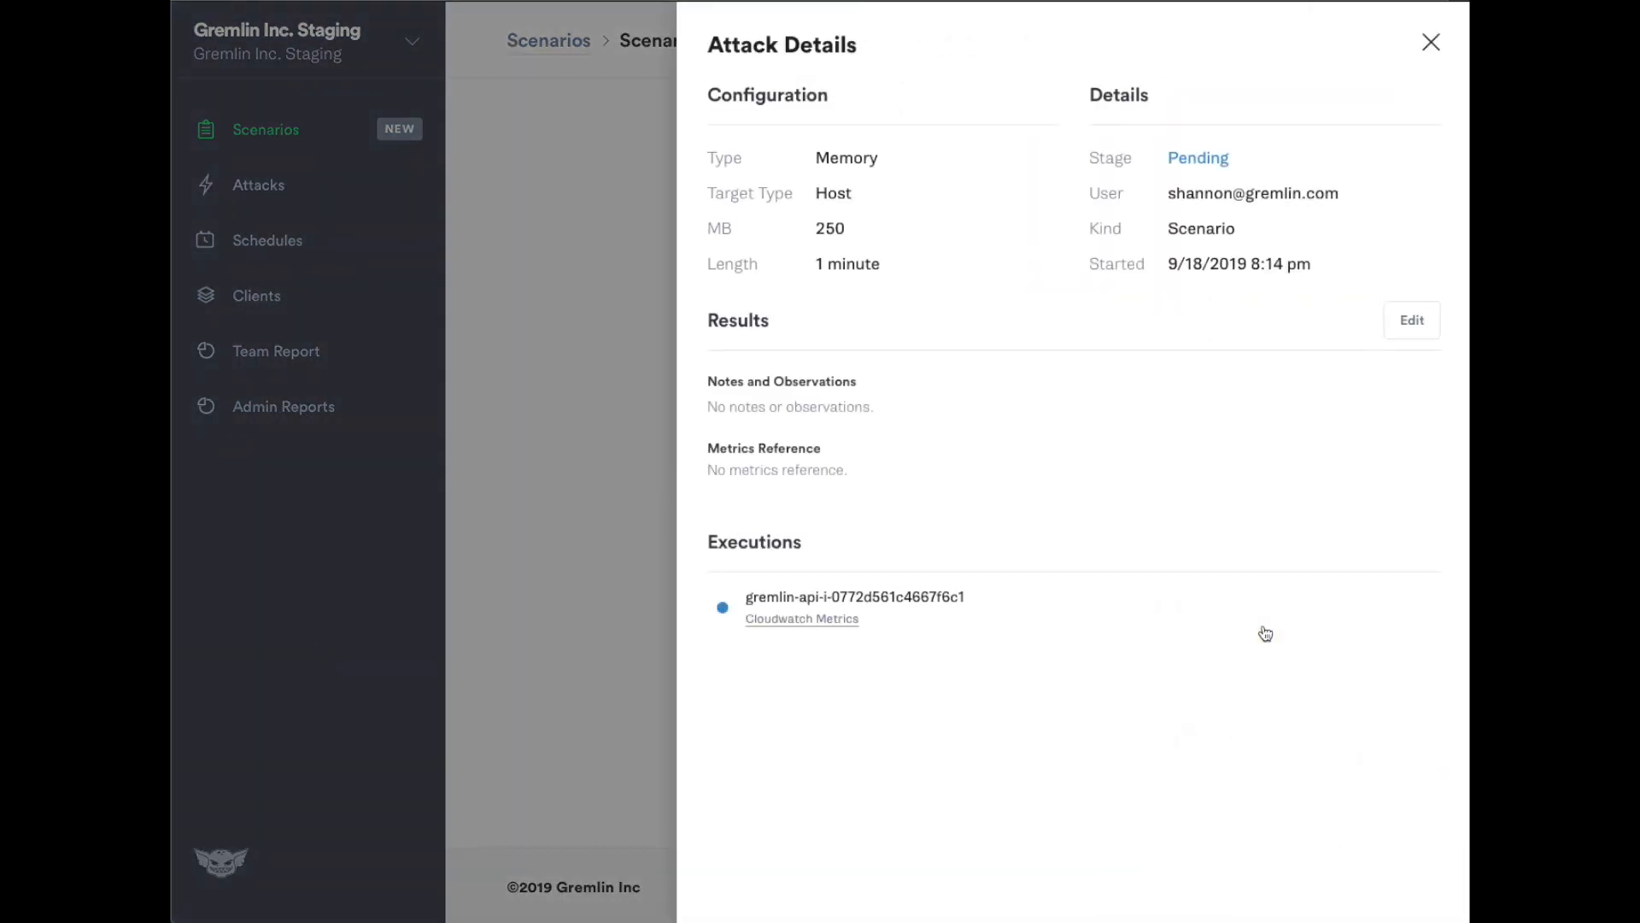
pyautogui.click(1429, 41)
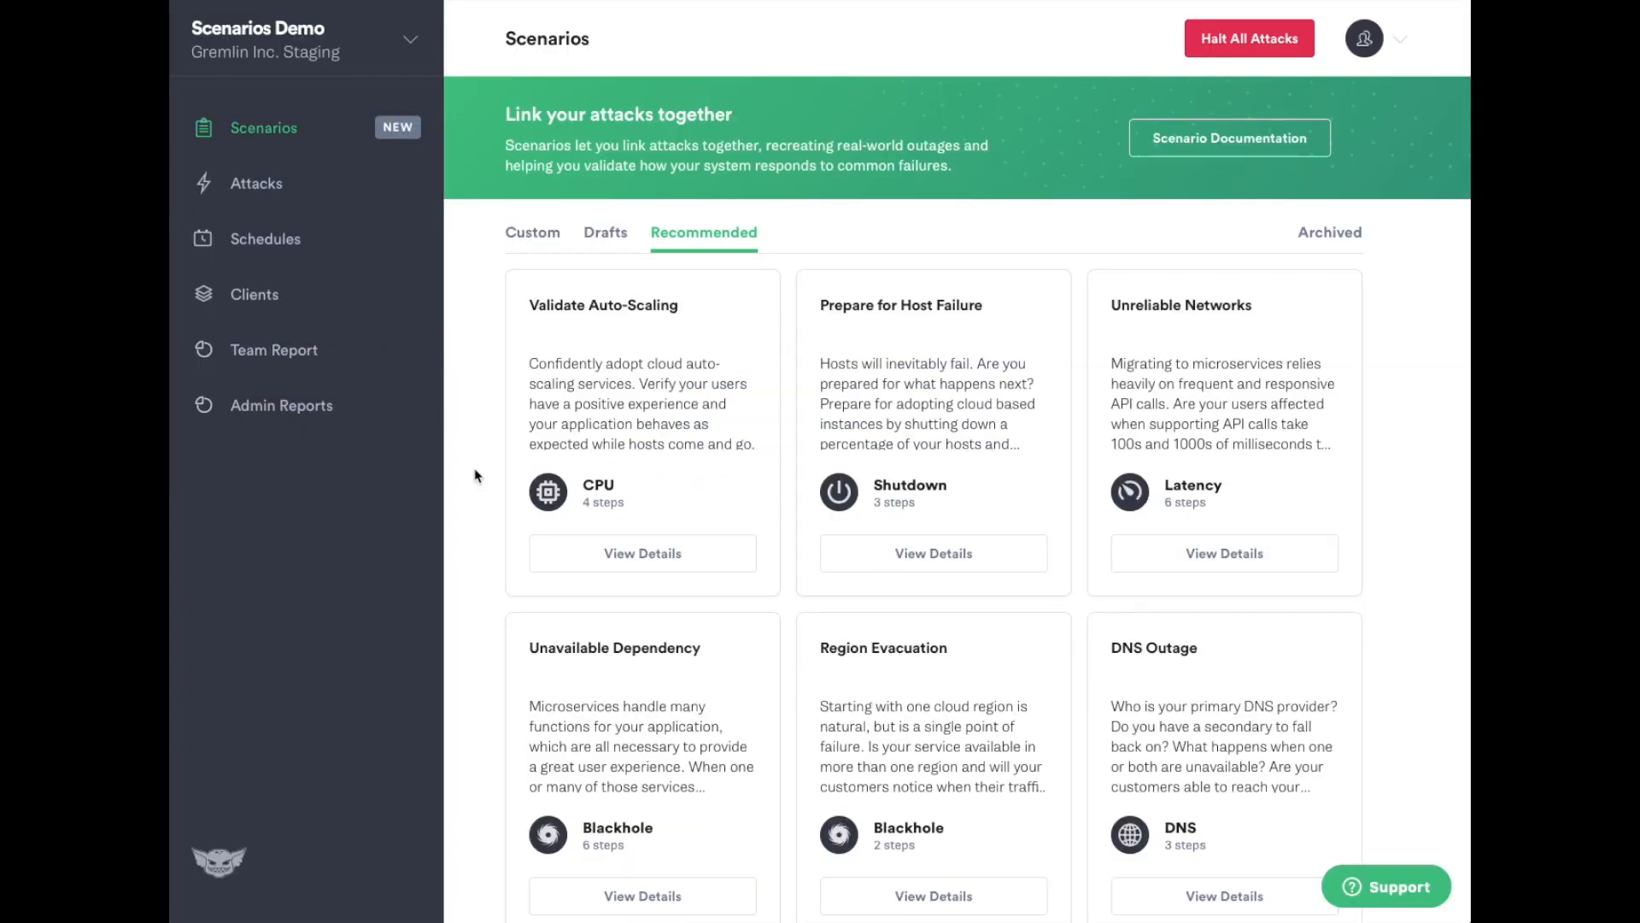